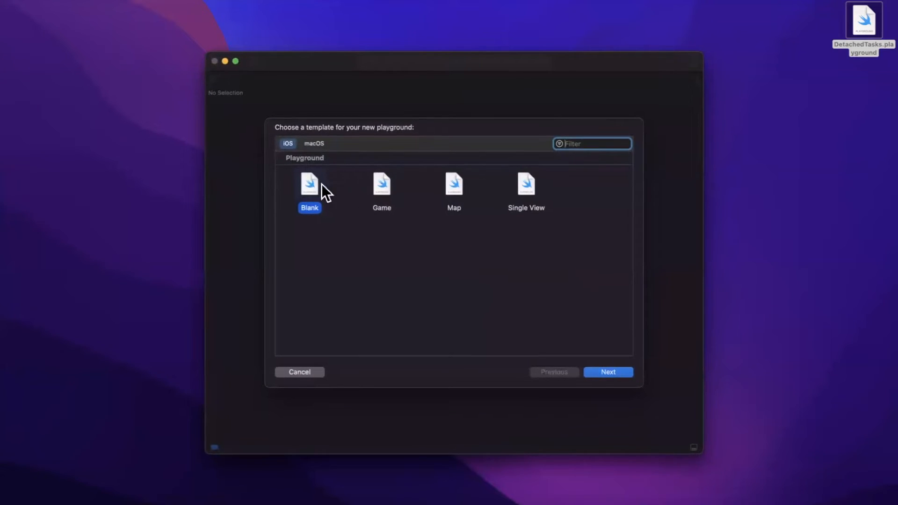
# - Create a blank iOS playground named StaticStringsExplained saved on the Desktop
pyautogui.click(608, 371)
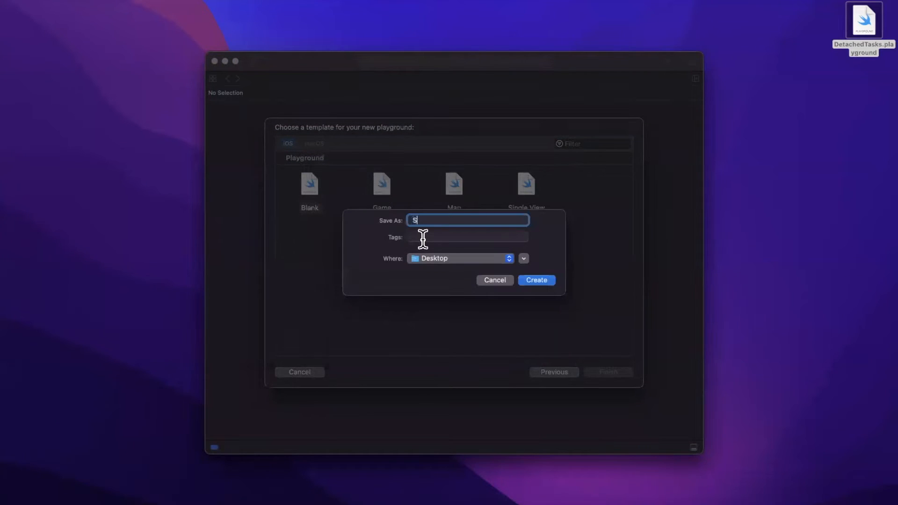
pyautogui.write('taticString')
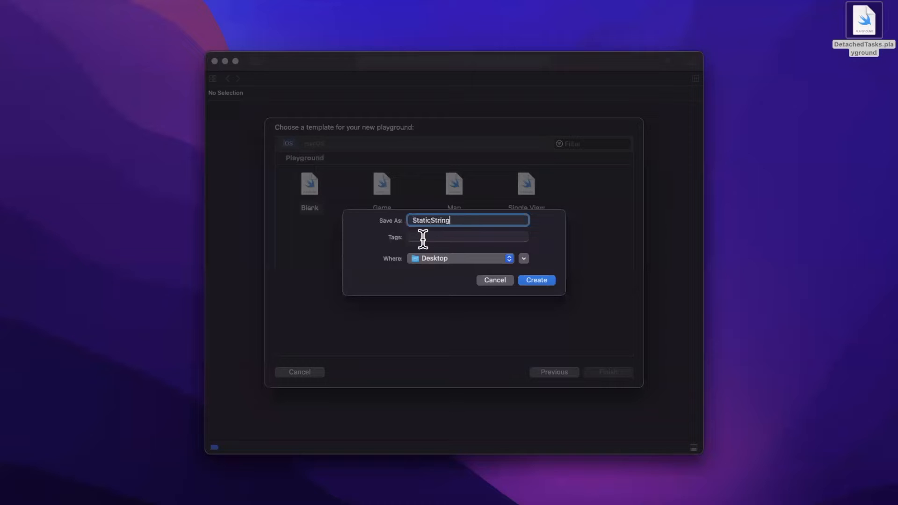
pyautogui.write('sExplained')
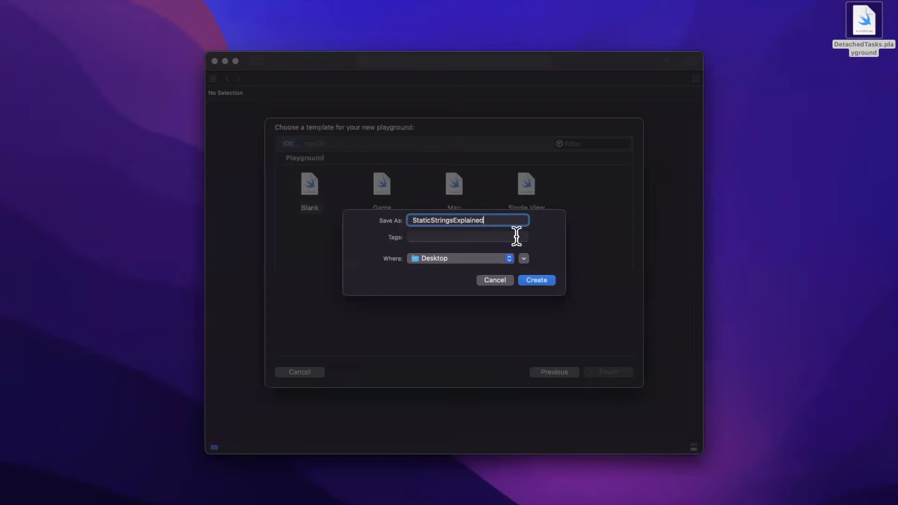
pyautogui.click(535, 280)
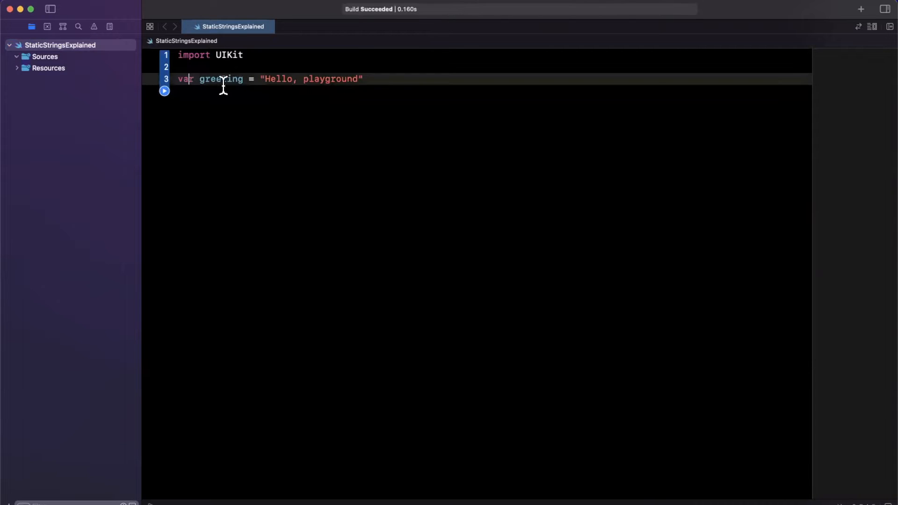
# - Type greeting explicitly as String and add greeting1: String = "Hello, playground"
pyautogui.write(': S')
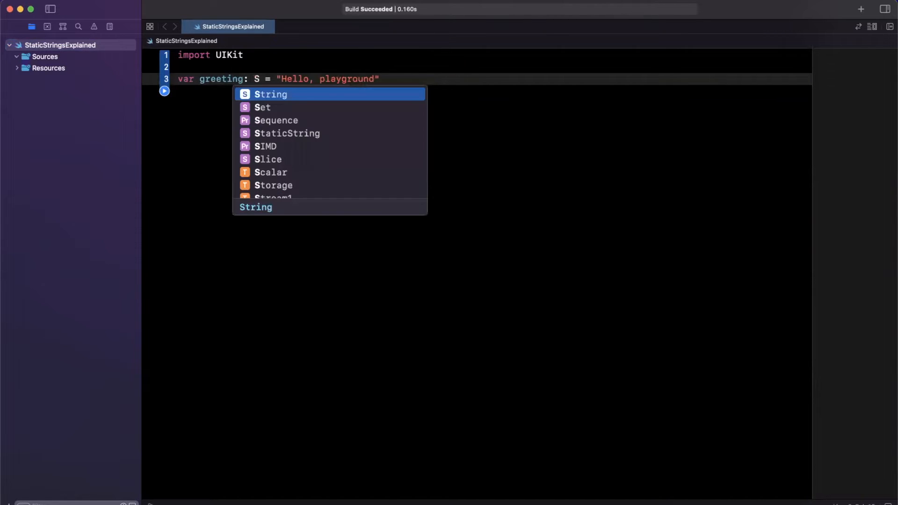
pyautogui.click(270, 93)
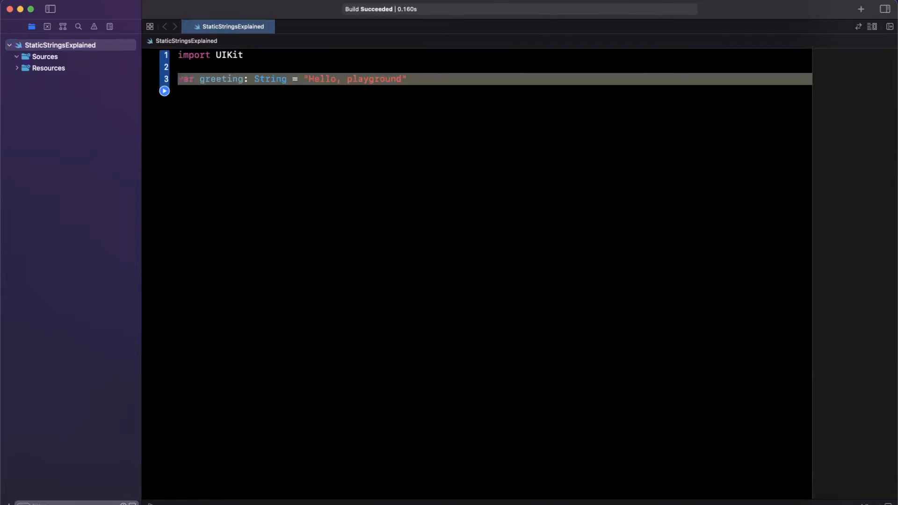
pyautogui.write('let greeting: String = "Hello, playground"')
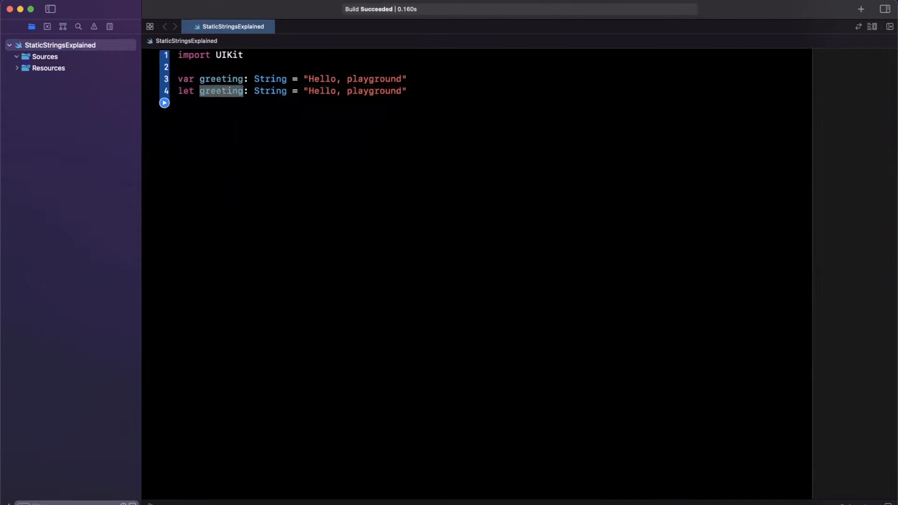
pyautogui.write('1')
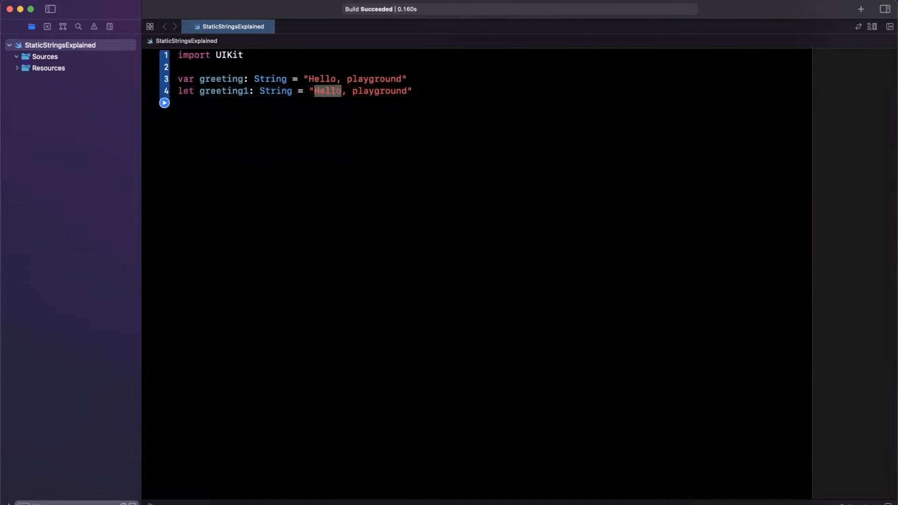
pyautogui.doubleClick(223, 90)
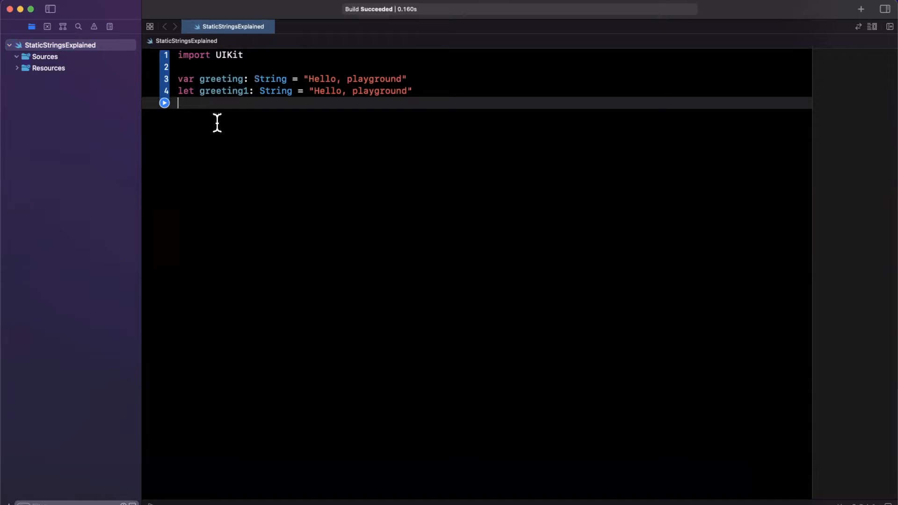
# - Add `let foo: StaticString = "foo"` below the greetings after a blank line
pyautogui.press('Return')
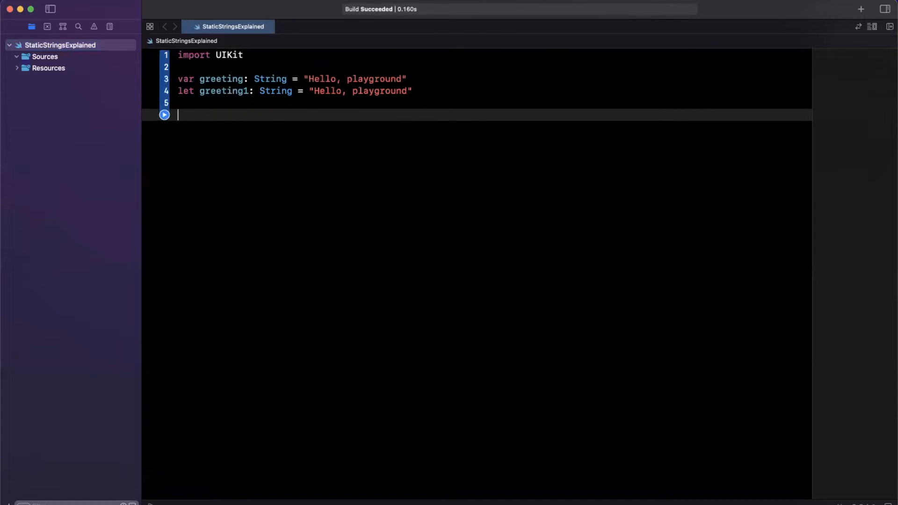
pyautogui.write('let fo')
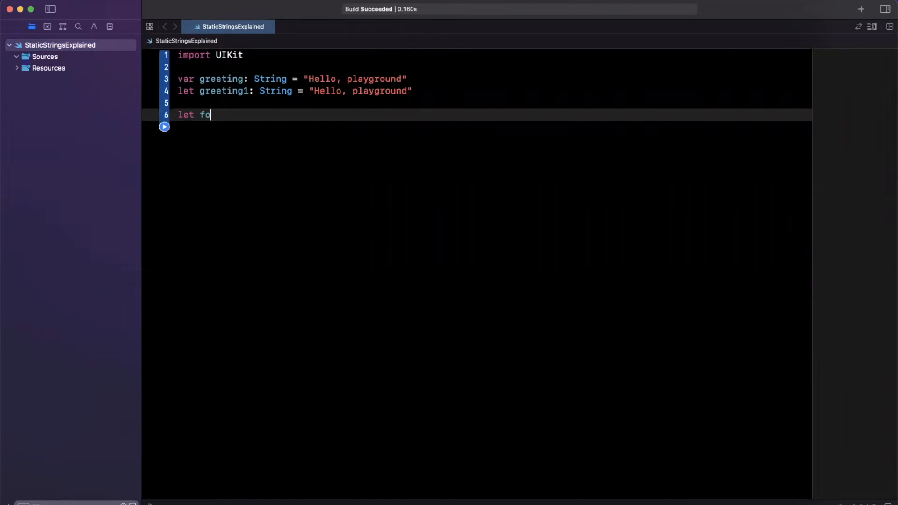
pyautogui.write(': Statti')
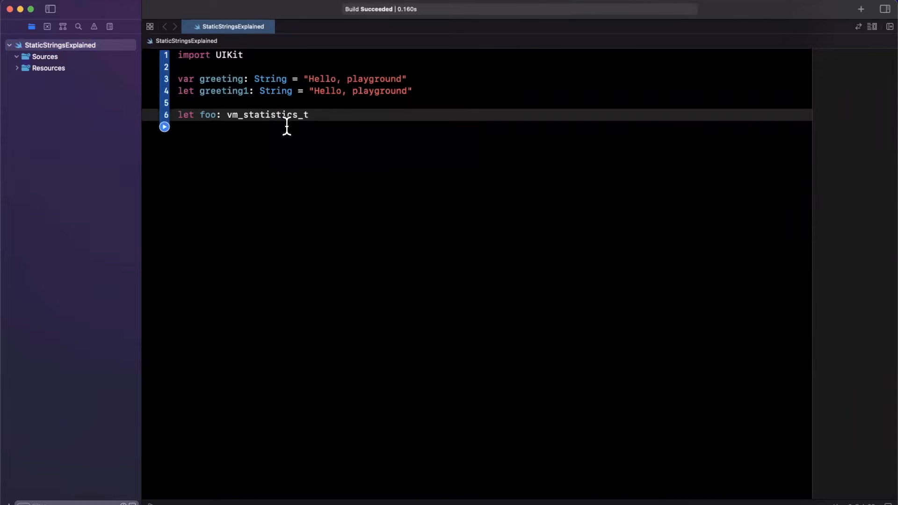
pyautogui.write('StaticString = "')
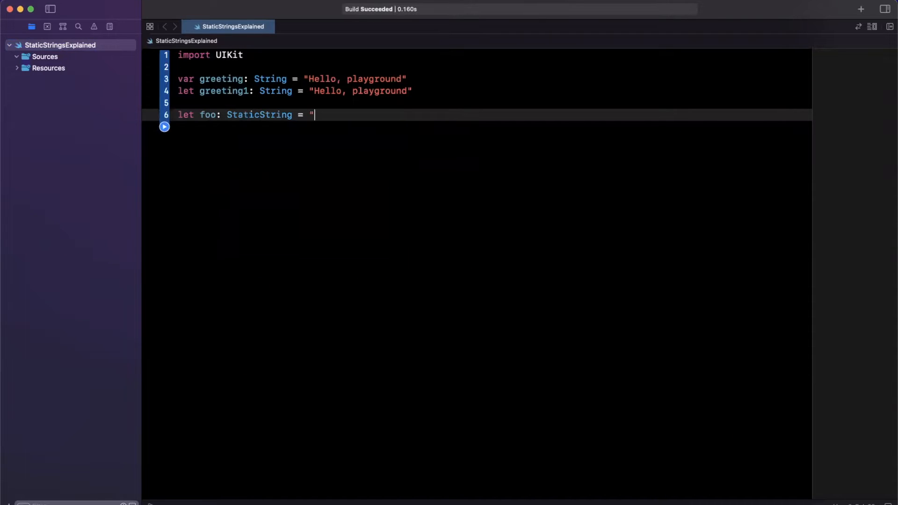
pyautogui.write('foo')
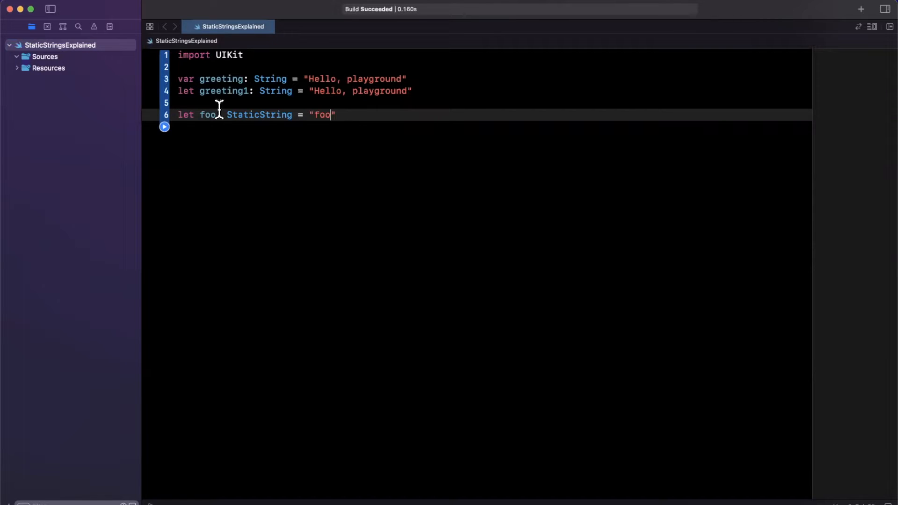
pyautogui.doubleClick(275, 90)
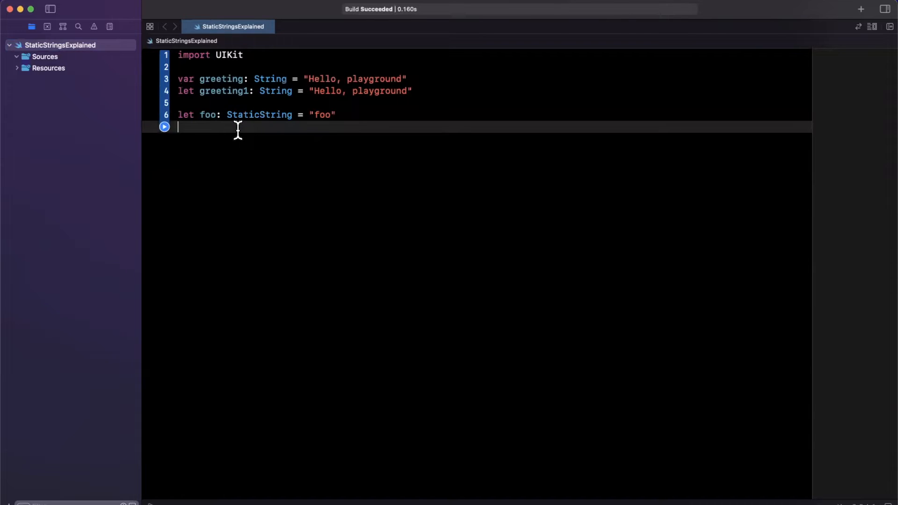
pyautogui.moveTo(250, 123)
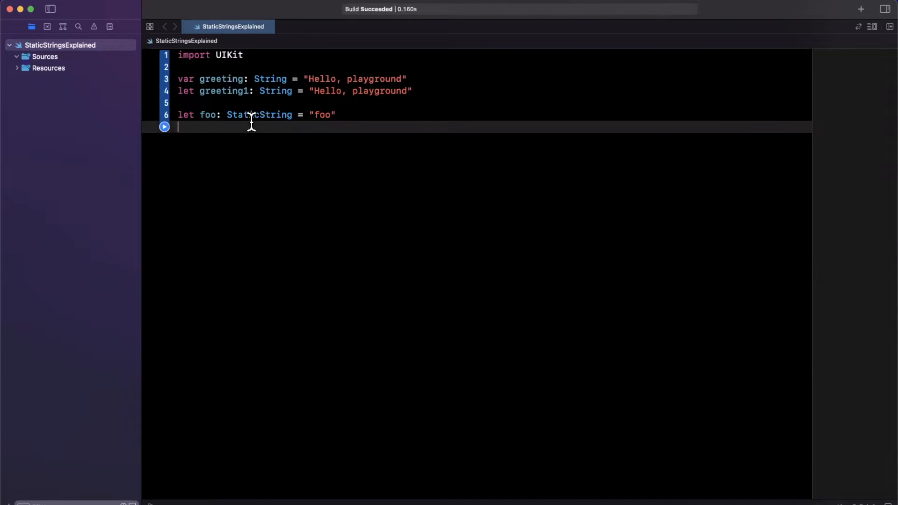
pyautogui.doubleClick(258, 114)
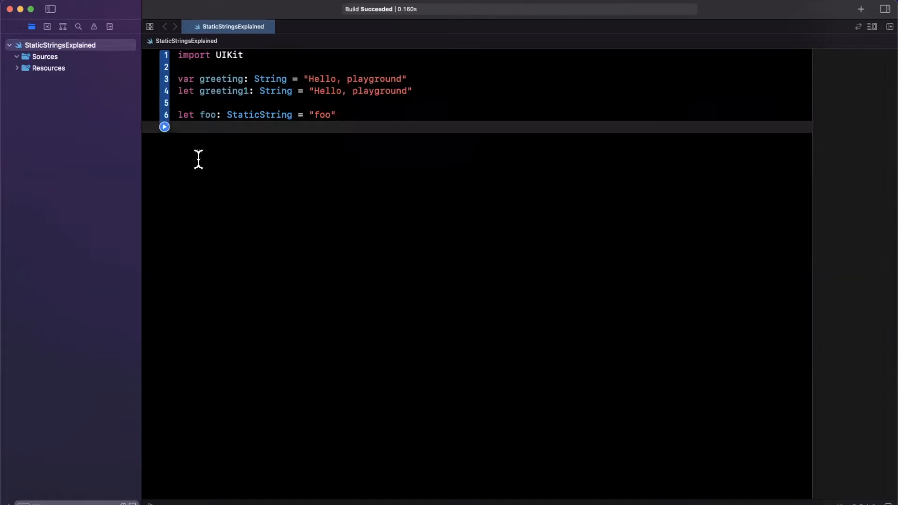
# - Add `let myFile = #file` beneath the foo constant
pyautogui.write('let myFil')
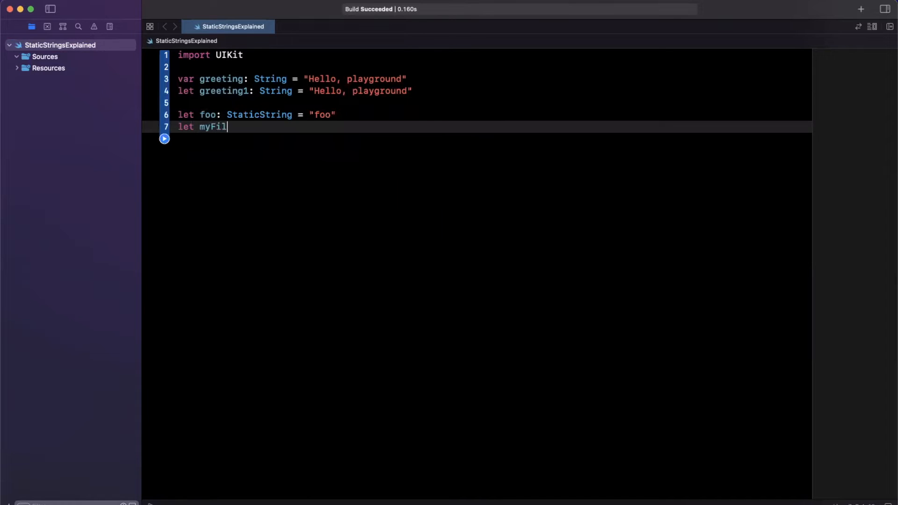
pyautogui.write('e = #')
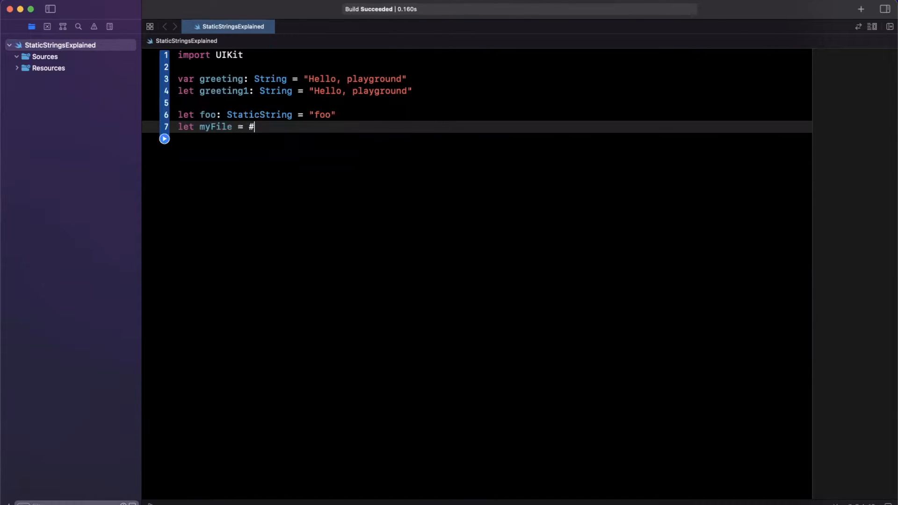
pyautogui.write('file')
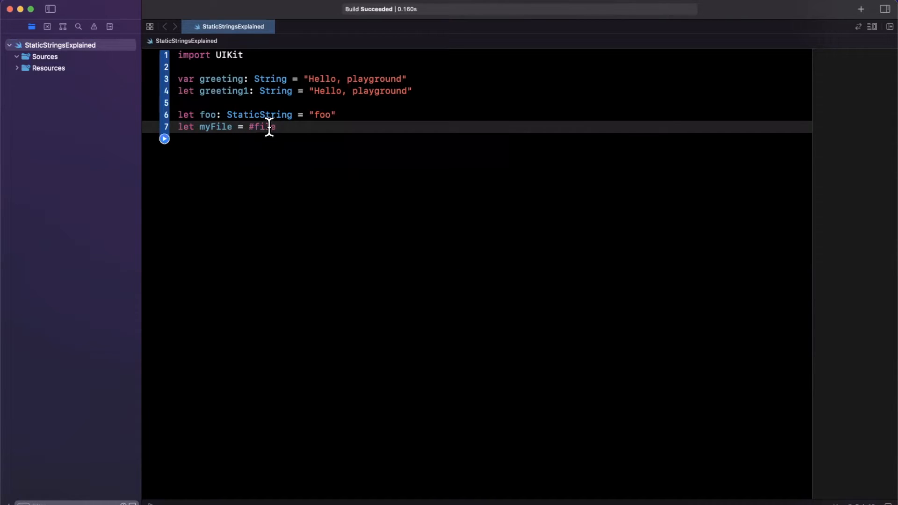
pyautogui.doubleClick(261, 127)
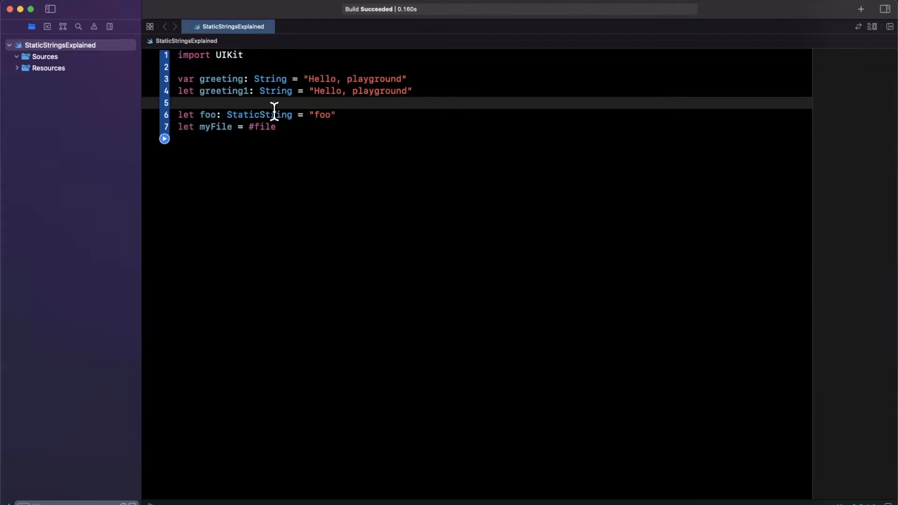
# - Highlight the StaticString type name and the "foo" literal to point them out
pyautogui.doubleClick(258, 114)
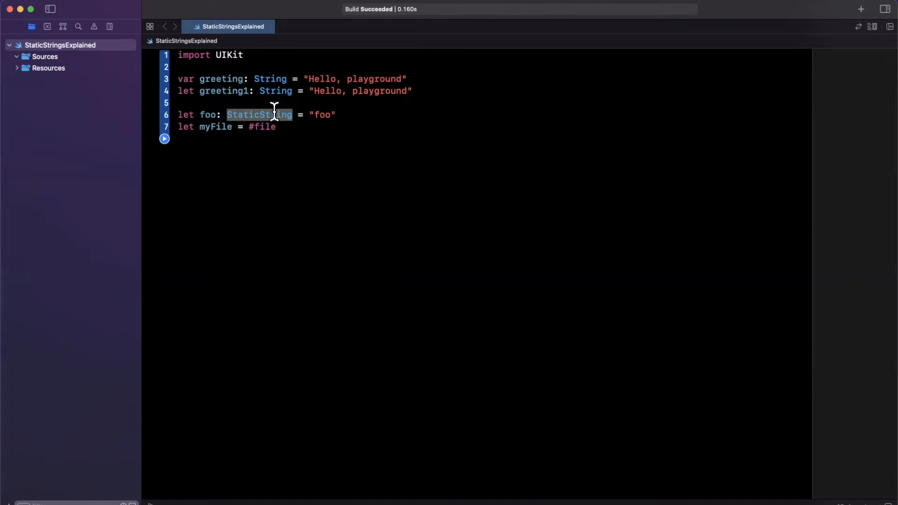
pyautogui.moveTo(279, 104)
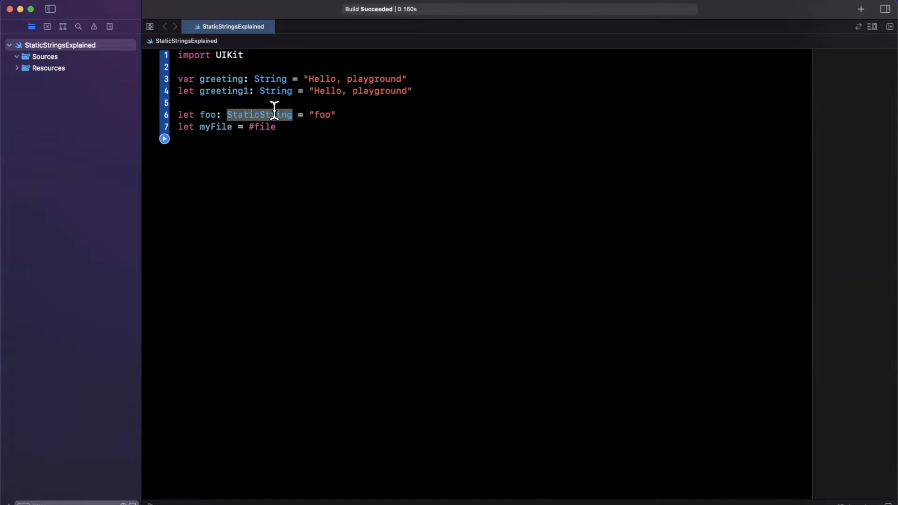
pyautogui.click(272, 114)
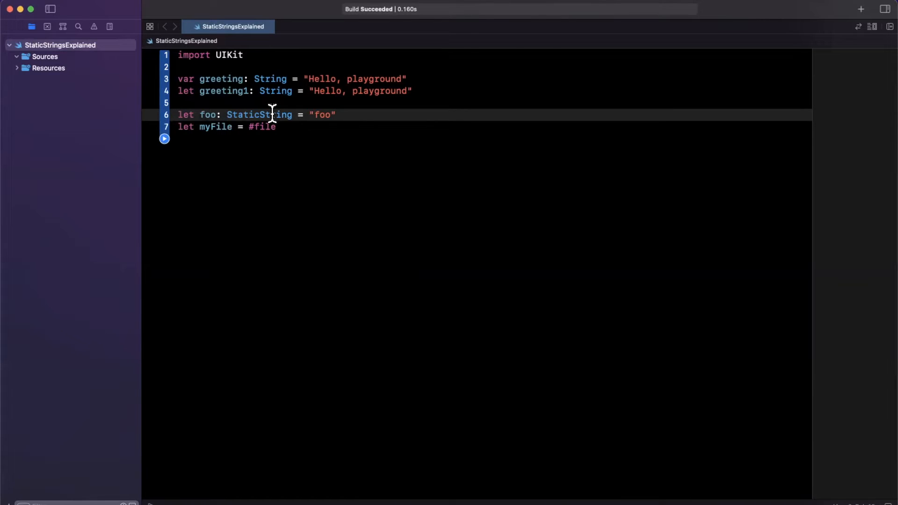
pyautogui.doubleClick(259, 114)
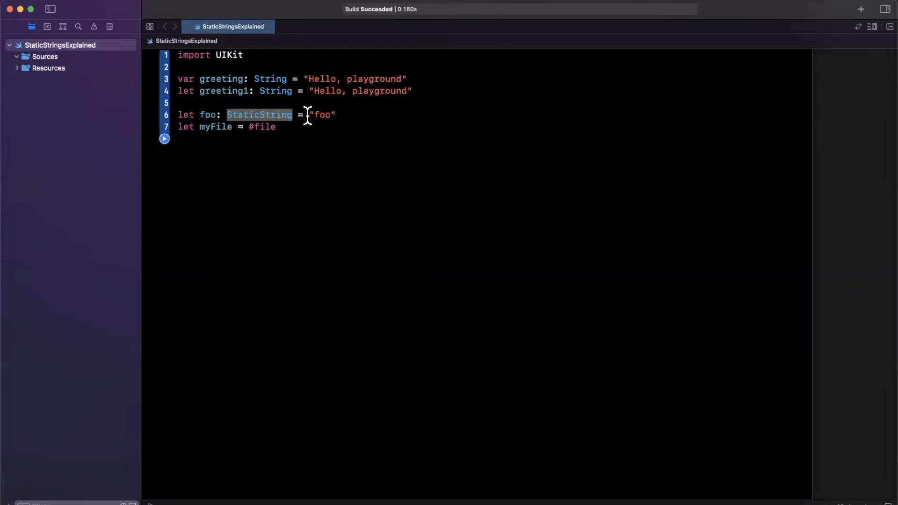
pyautogui.doubleClick(275, 91)
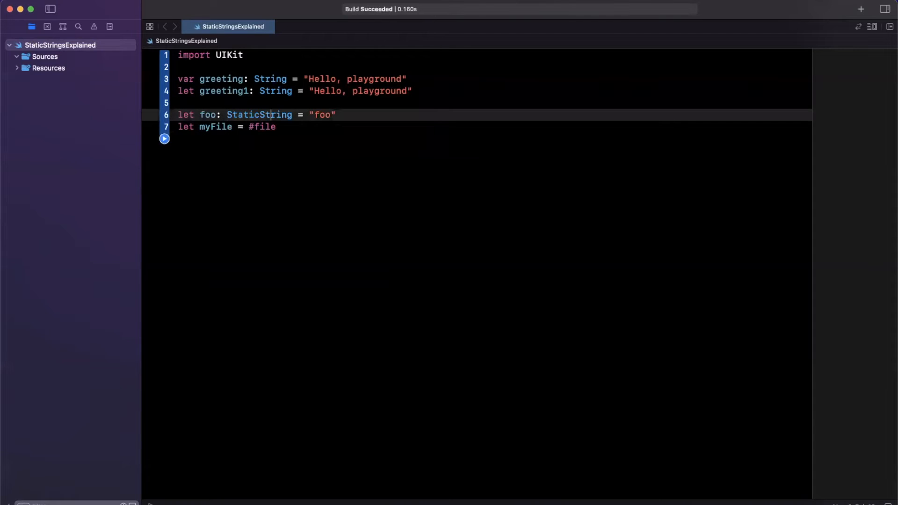
pyautogui.doubleClick(321, 114)
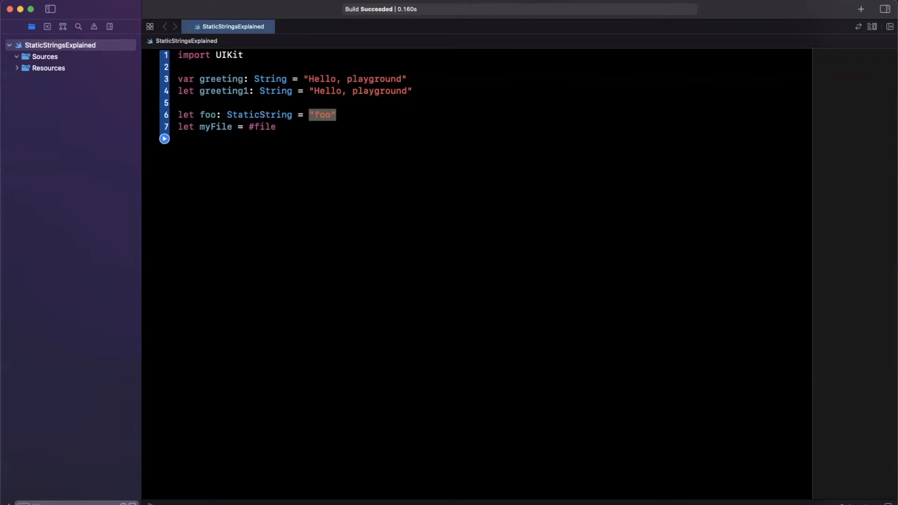
pyautogui.doubleClick(259, 114)
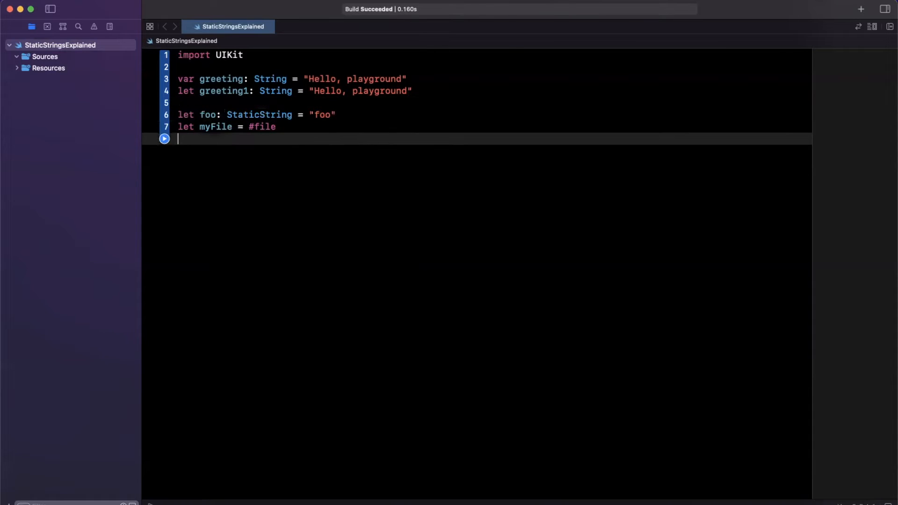
# - Add `extension URL` with an empty `init(_ staticString: StaticString)` initializer
pyautogui.press('Return')
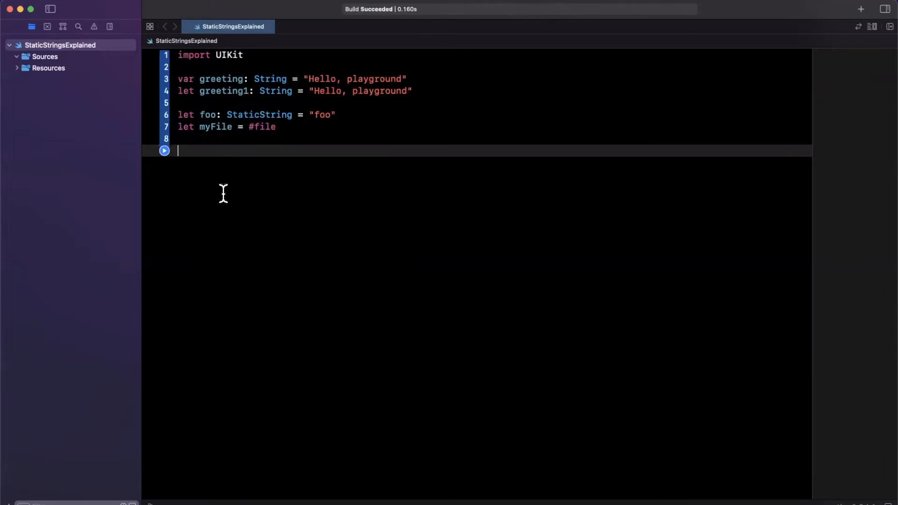
pyautogui.write('extension URL {')
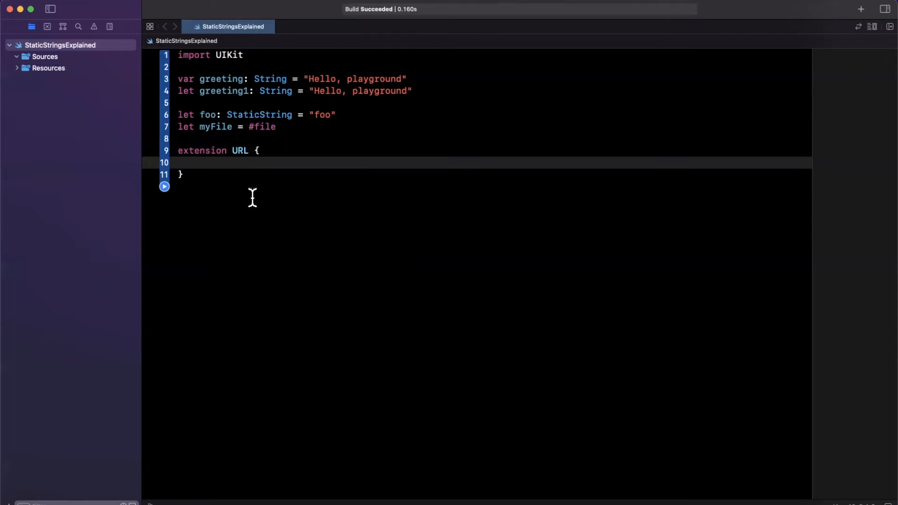
pyautogui.click(199, 163)
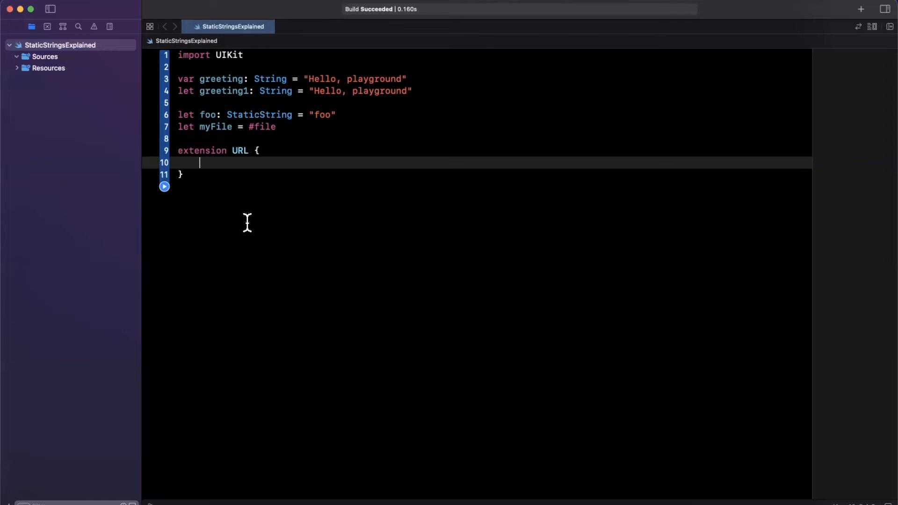
pyautogui.write('init(')
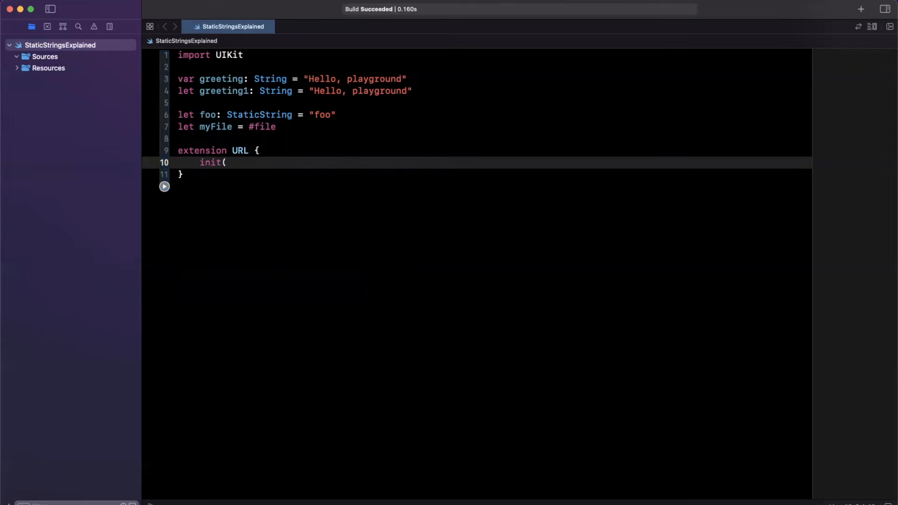
pyautogui.write('_ statiacS')
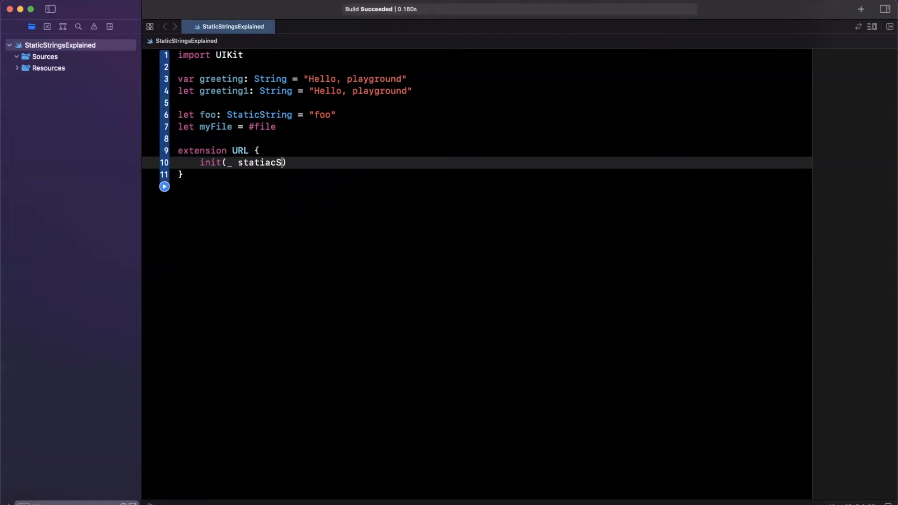
pyautogui.write('Tring:')
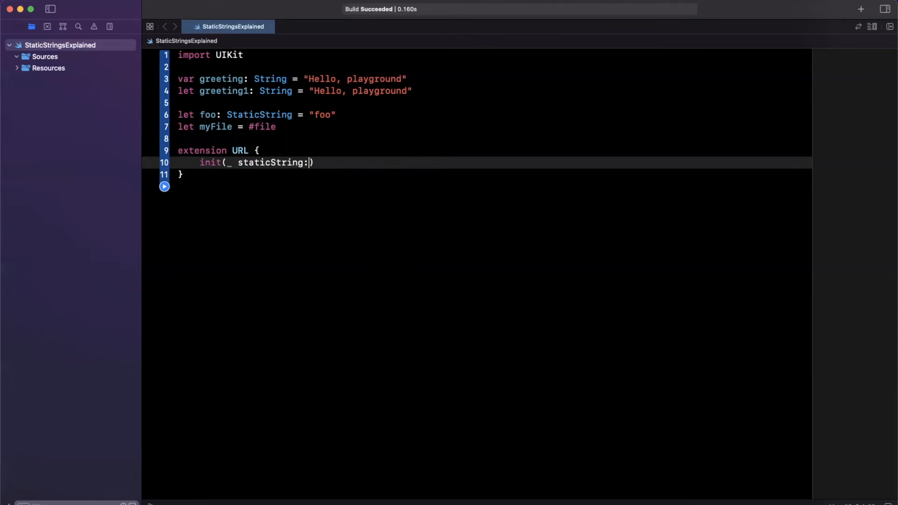
pyautogui.write('StaticString')
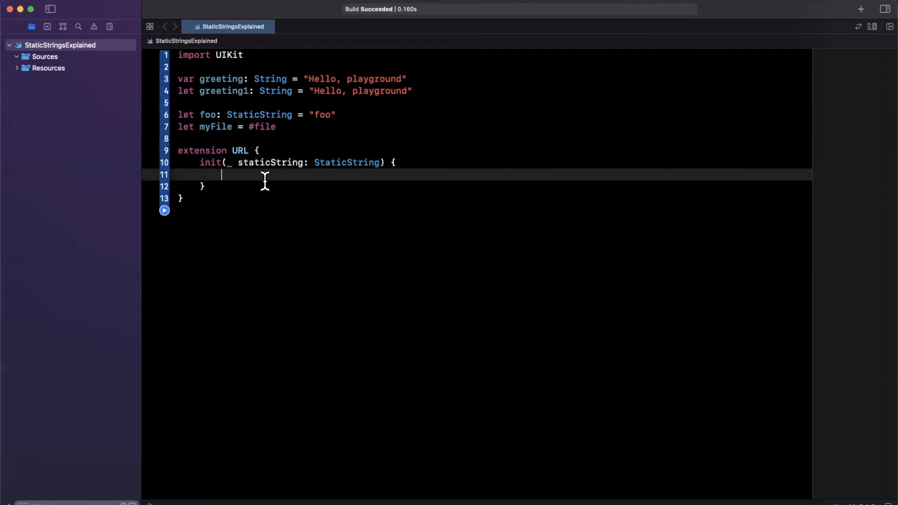
pyautogui.moveTo(324, 162)
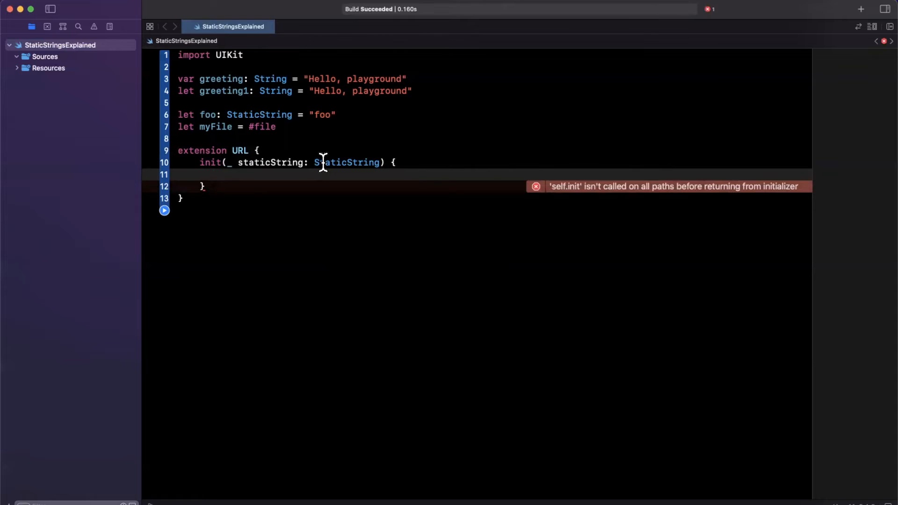
pyautogui.moveTo(219, 172)
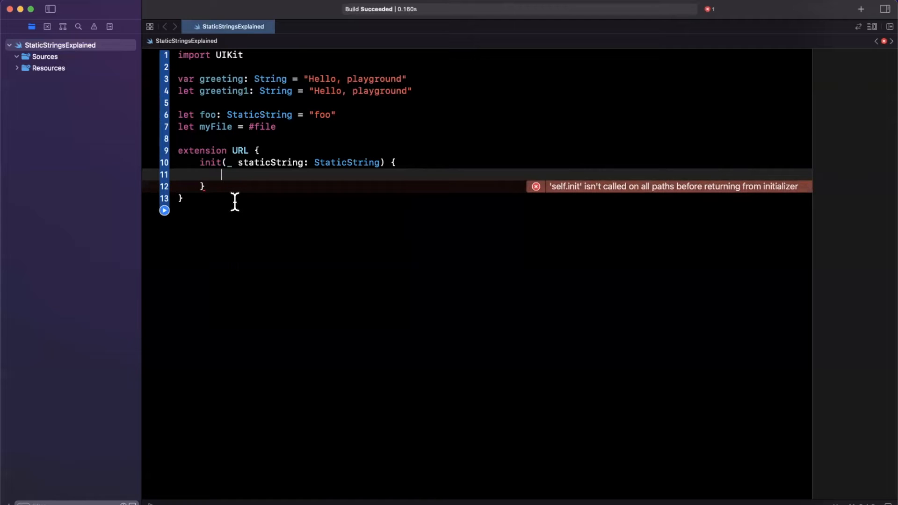
# - Write `self.init(string: staticString)` inside the initializer via autocomplete
pyautogui.write('se')
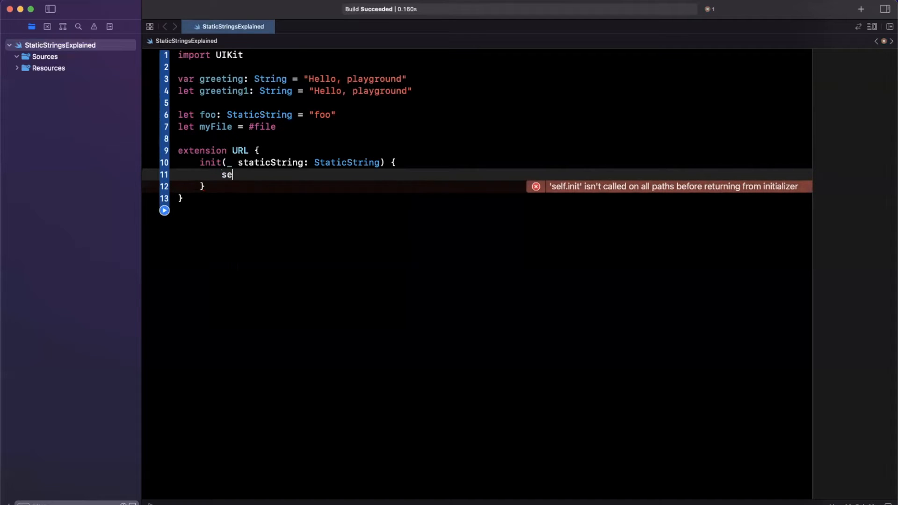
pyautogui.write('lf.u')
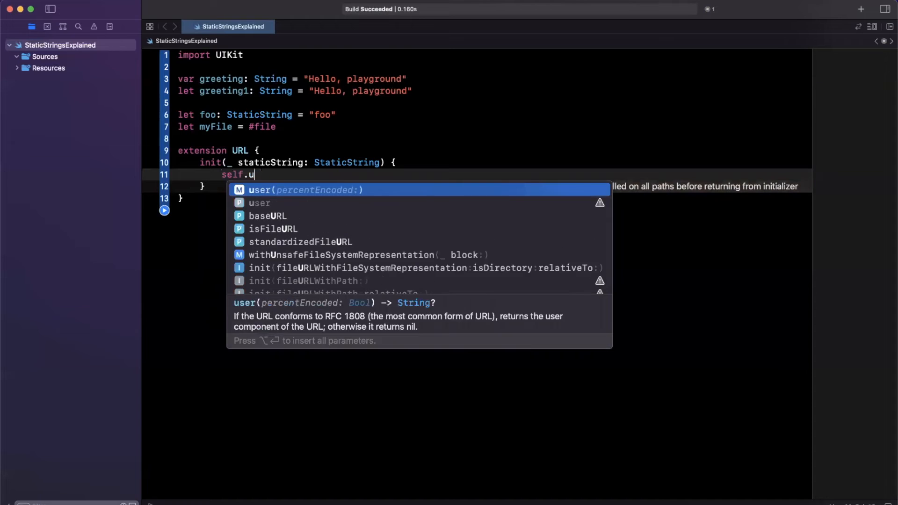
pyautogui.write('init(')
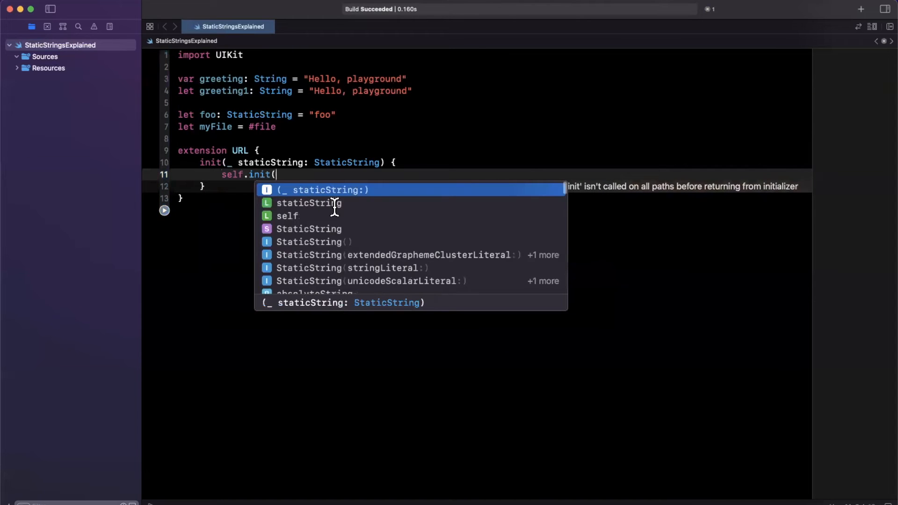
pyautogui.write('str')
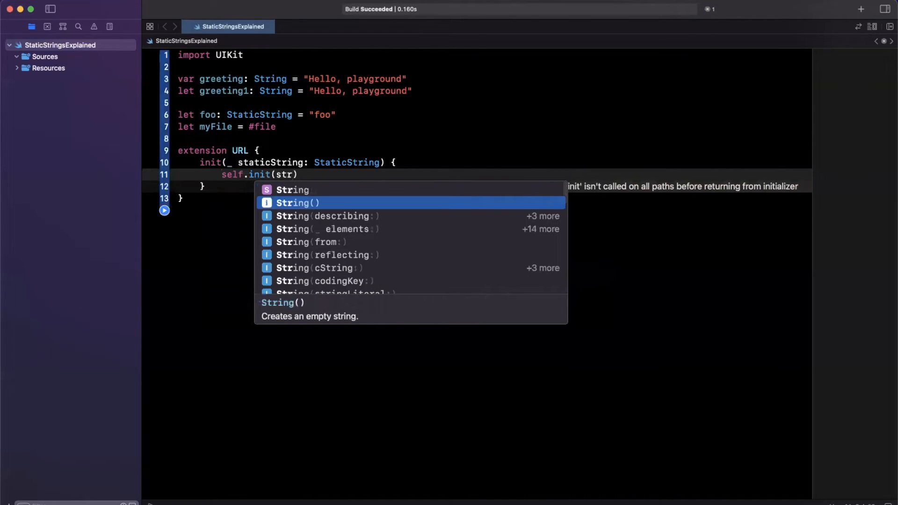
pyautogui.press('Up')
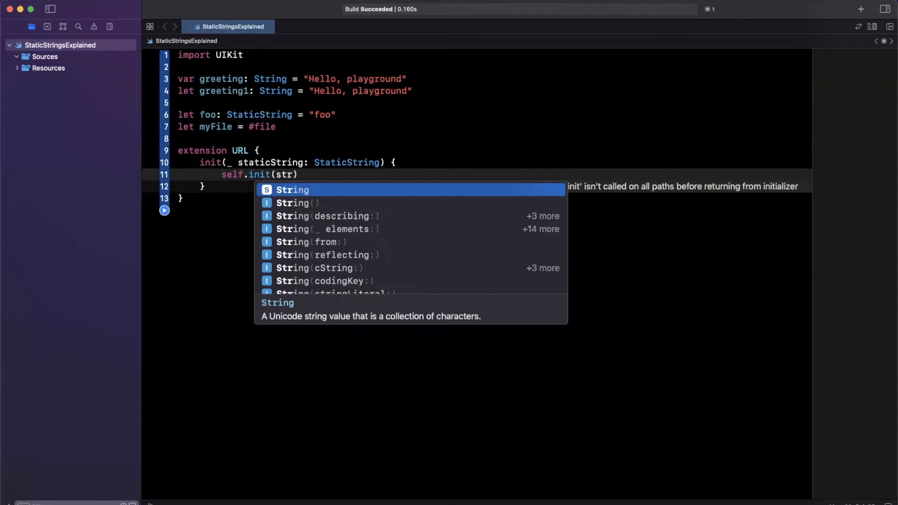
pyautogui.write('string: staticString')
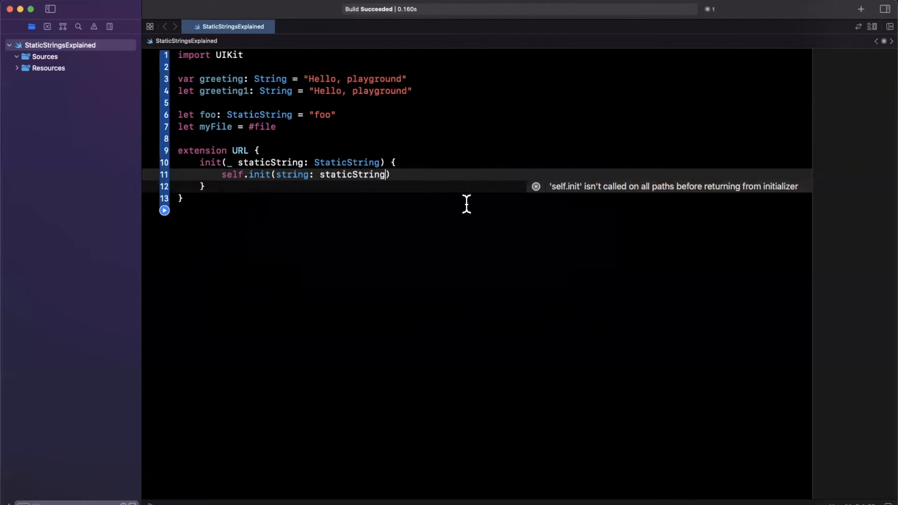
pyautogui.moveTo(606, 183)
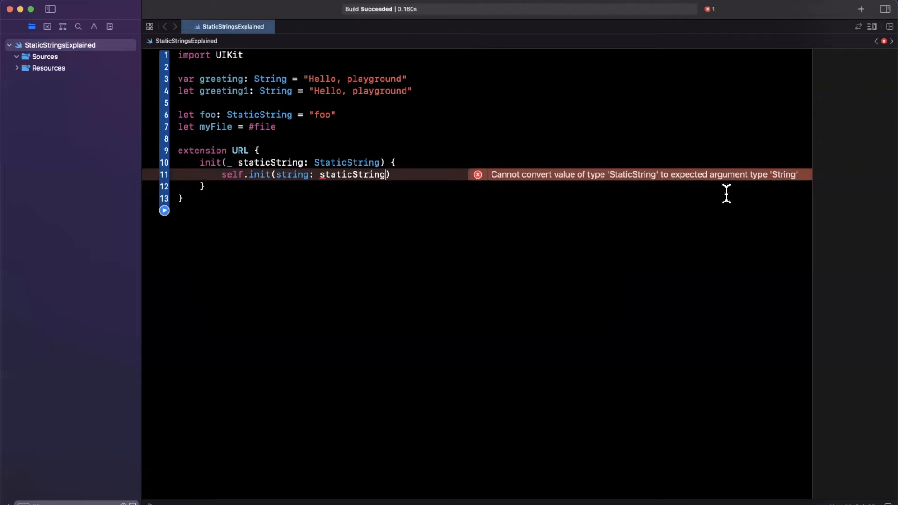
pyautogui.moveTo(290, 192)
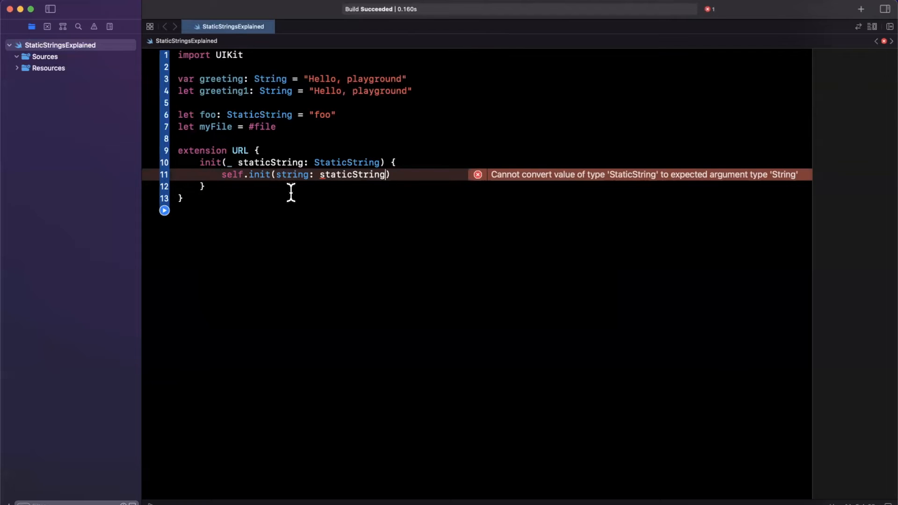
# - Fix the type error by interpolating: `self.init(string: "\(staticString)")!`
pyautogui.press('Backspace')
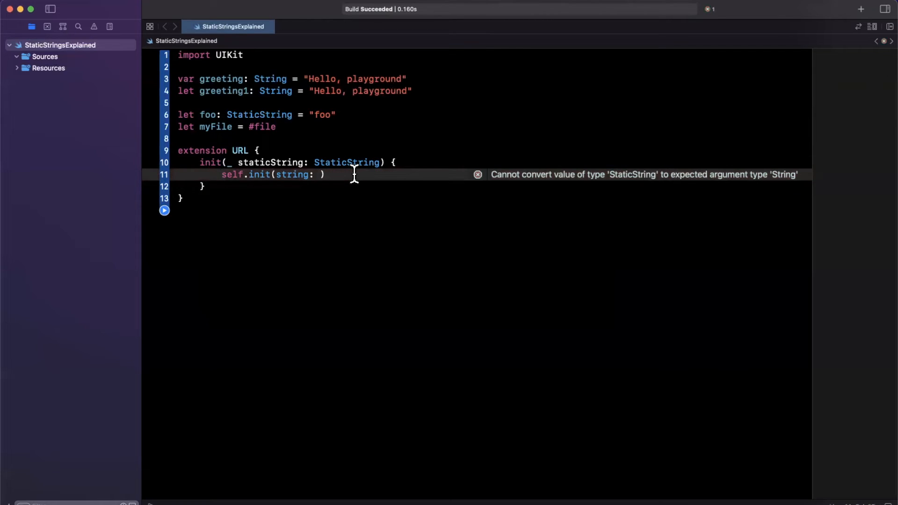
pyautogui.write('"\\')
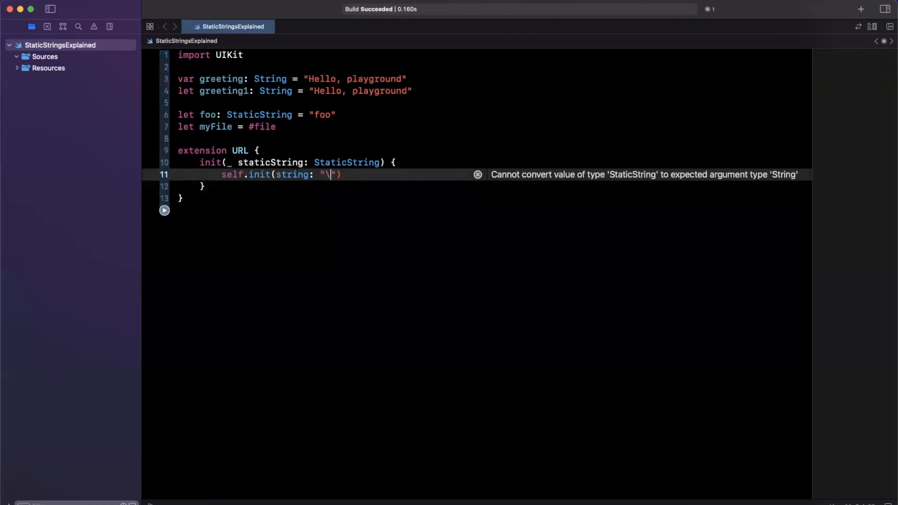
pyautogui.write('(staticString)')
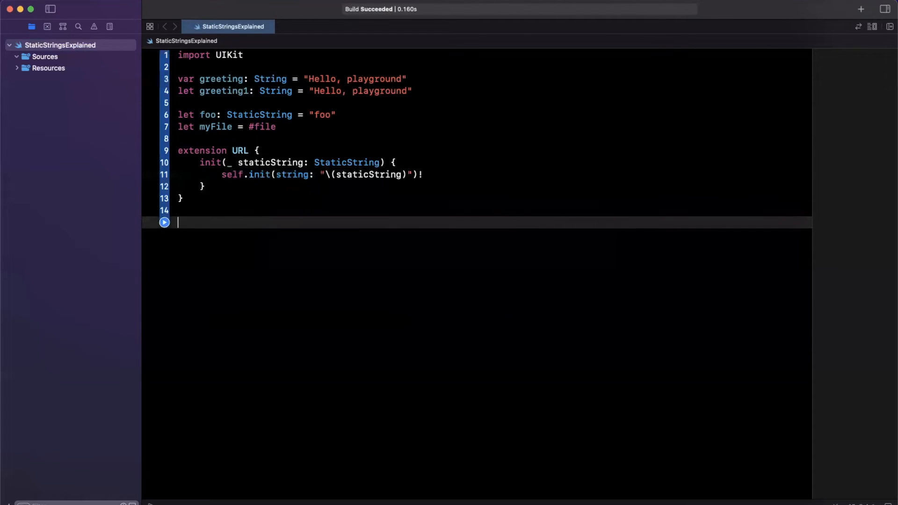
pyautogui.write('let')
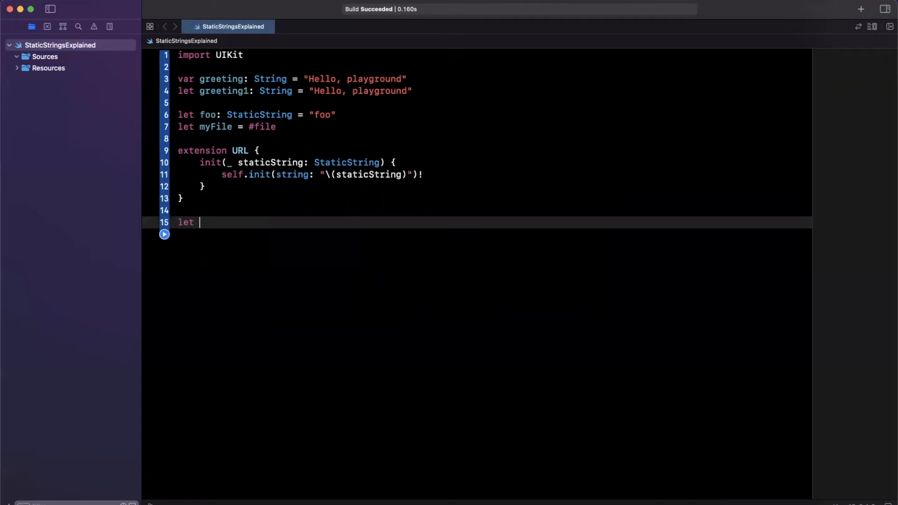
pyautogui.write('url = URL(string: ""')
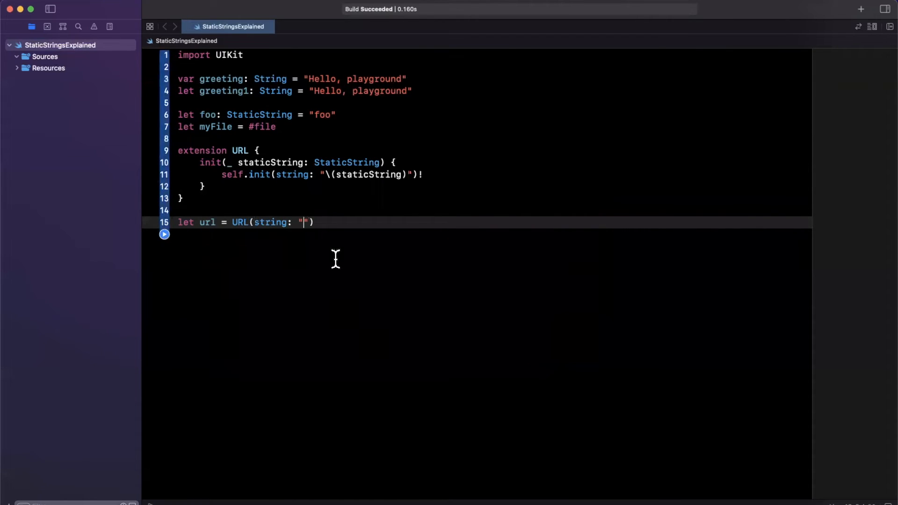
pyautogui.write('https://')
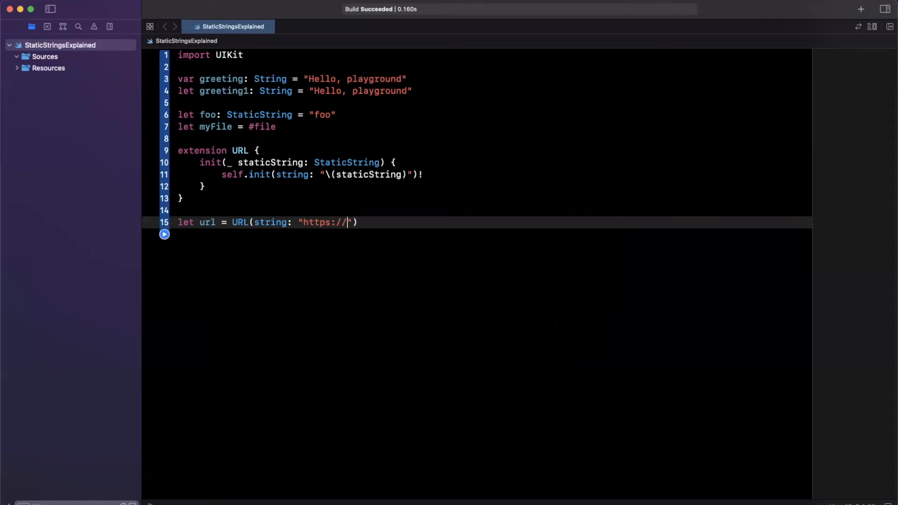
pyautogui.write('iosacademy.io')
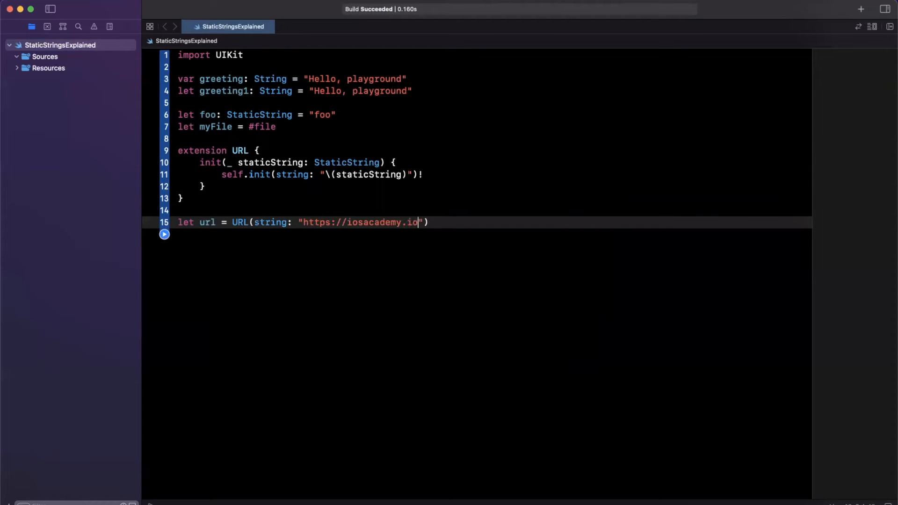
pyautogui.write('/plus')
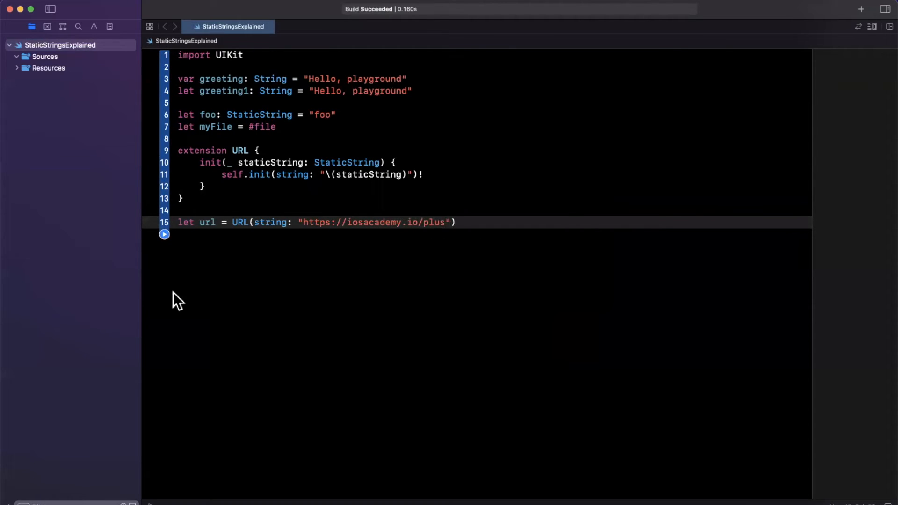
pyautogui.write('print(url.absoluteString')
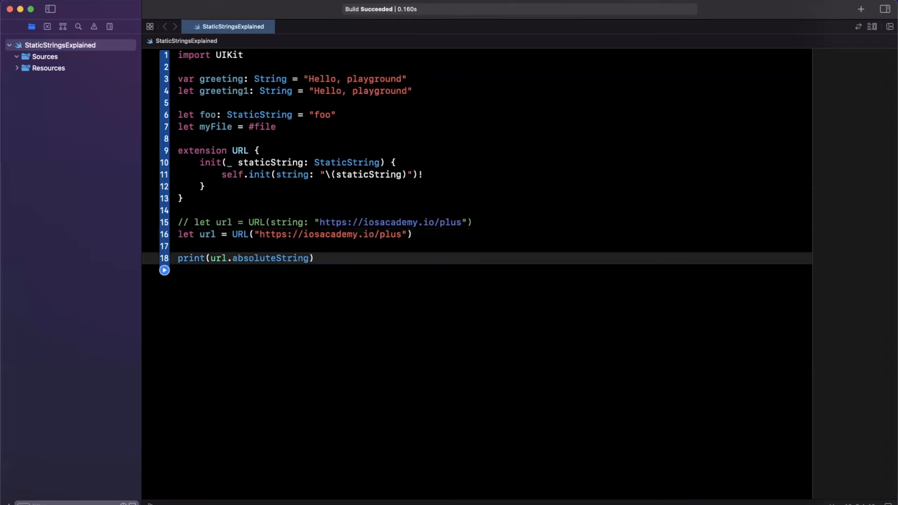
pyautogui.moveTo(258, 234)
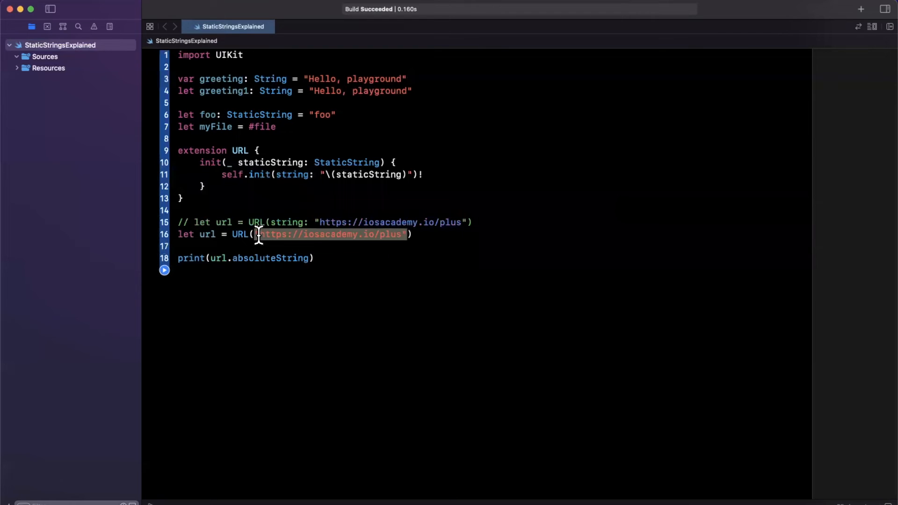
# - Build url from the bare literal and print url.absoluteString, surfacing the optional-unwrap error
pyautogui.click(264, 270)
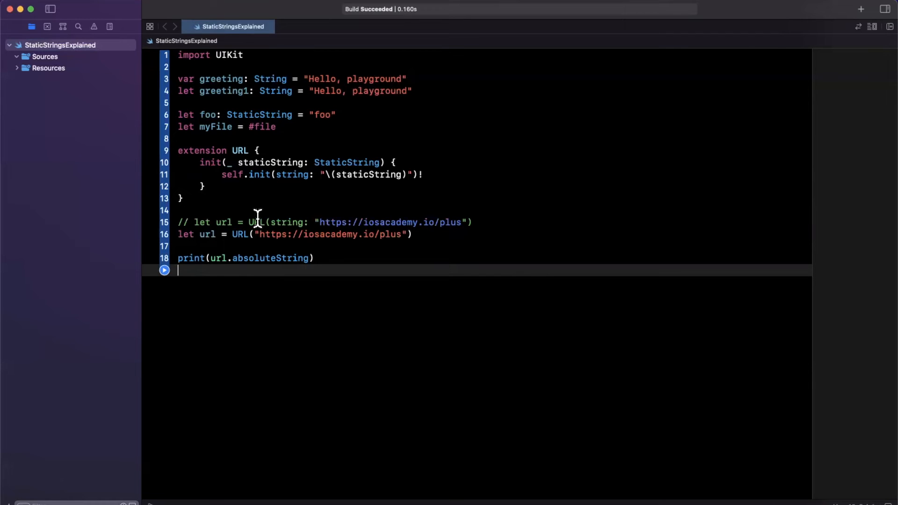
pyautogui.doubleClick(330, 234)
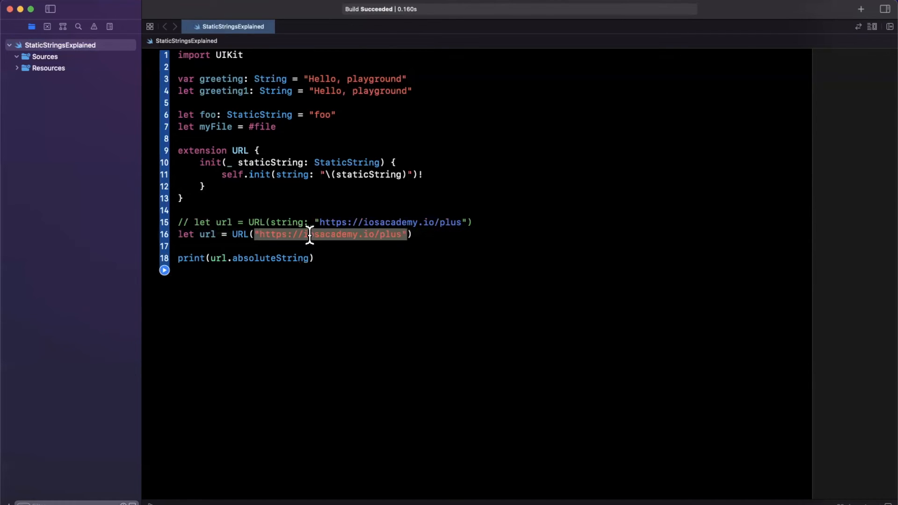
pyautogui.write('str')
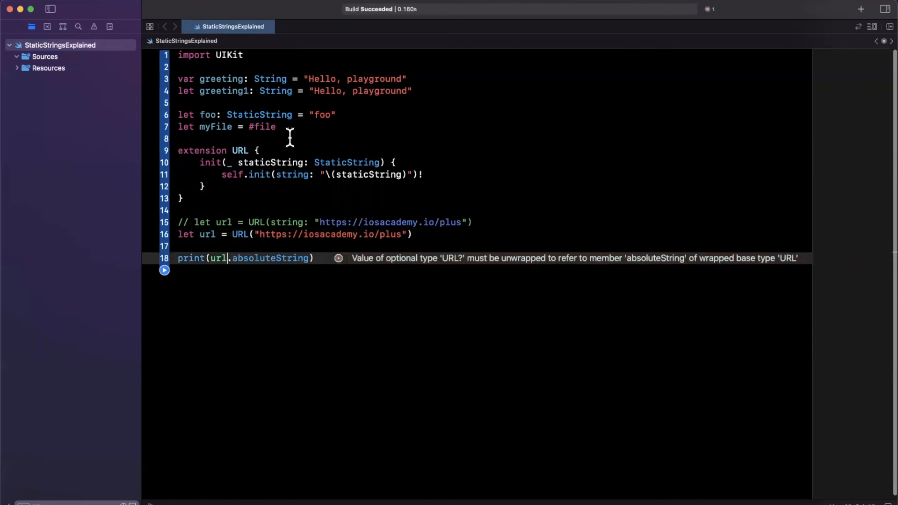
pyautogui.press('Return')
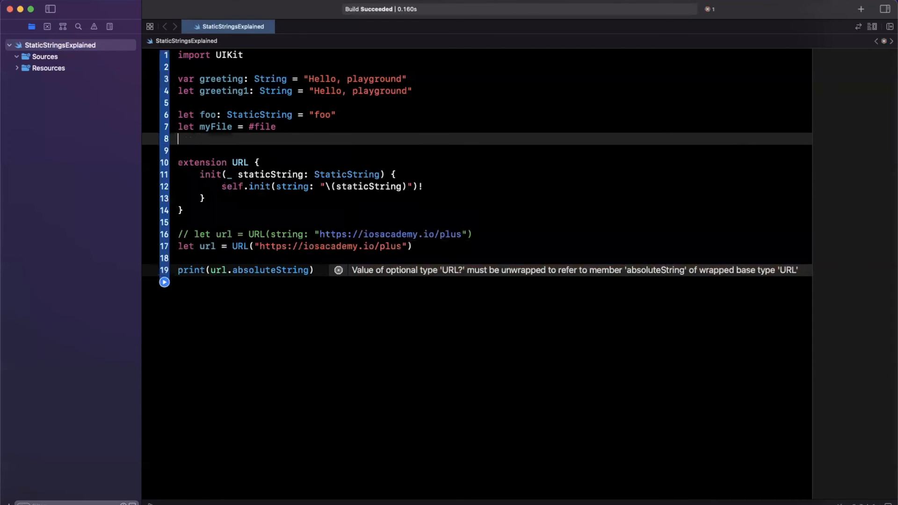
pyautogui.write('static')
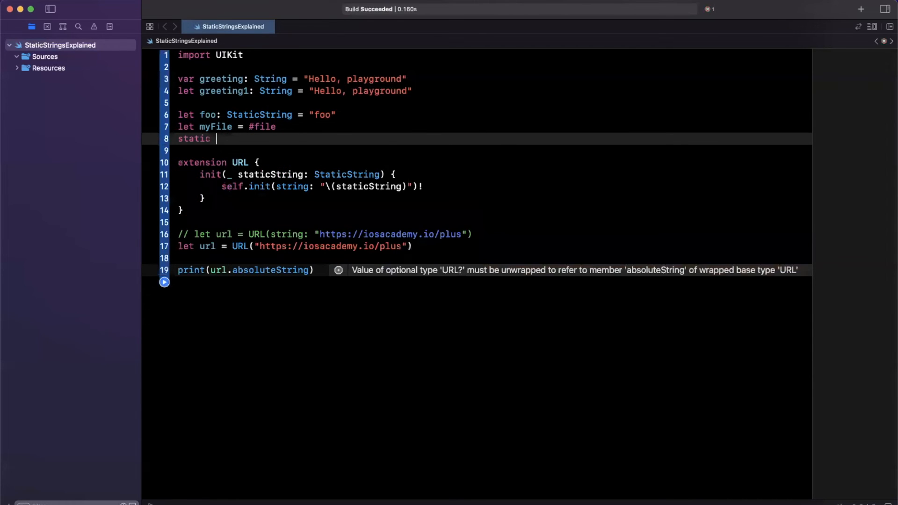
pyautogui.write('staticall')
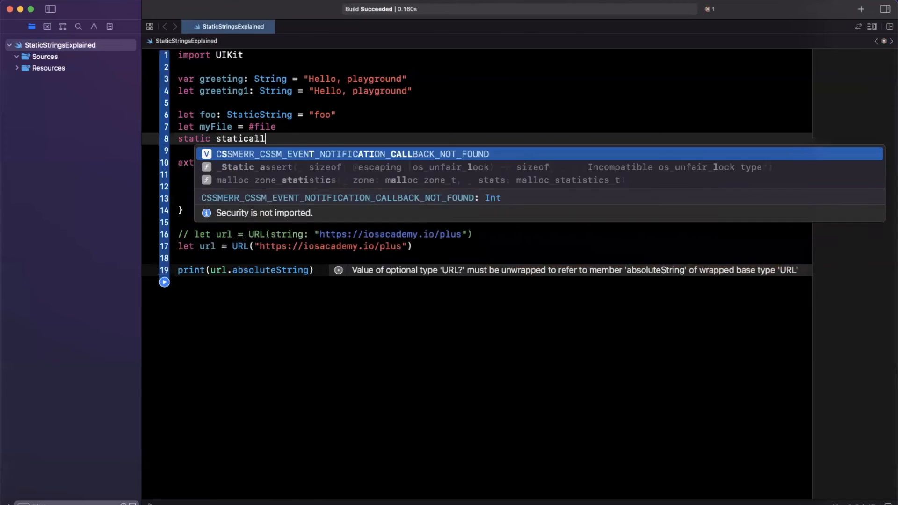
pyautogui.write('yHeldString:')
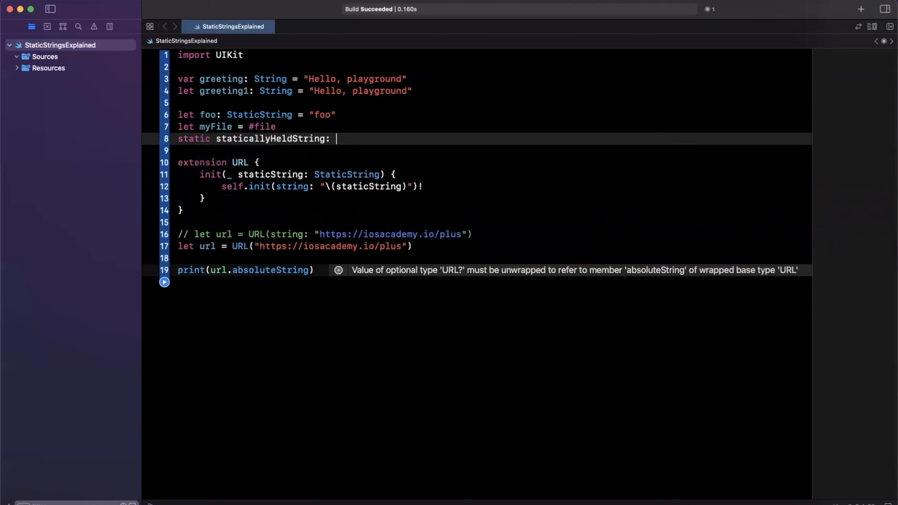
pyautogui.write('String = ""')
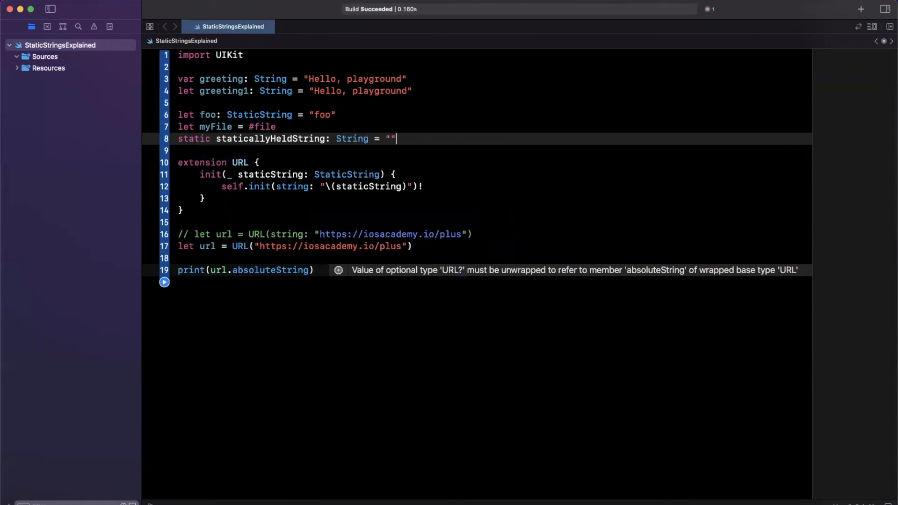
pyautogui.write('let')
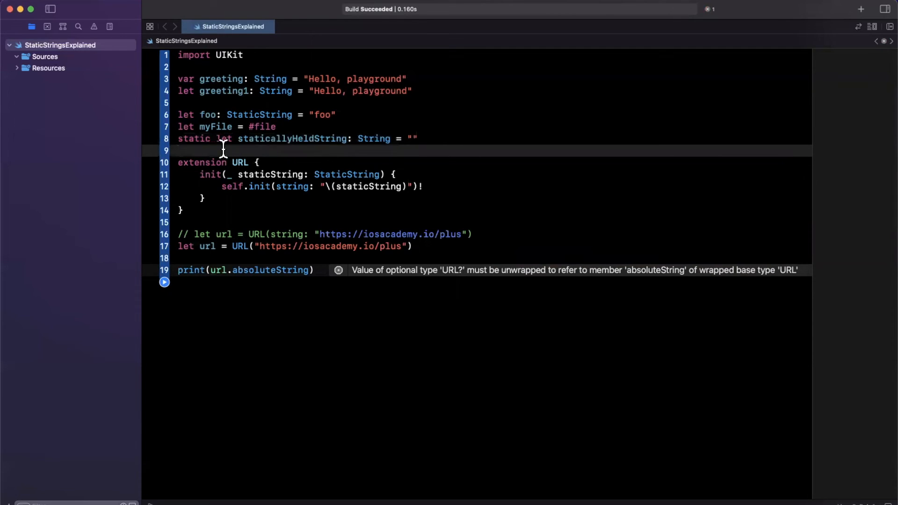
pyautogui.doubleClick(192, 138)
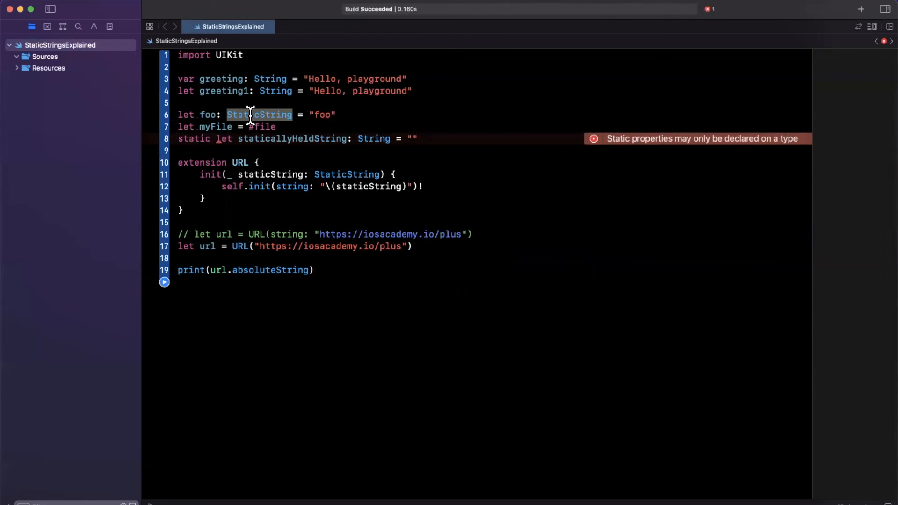
pyautogui.moveTo(311, 140)
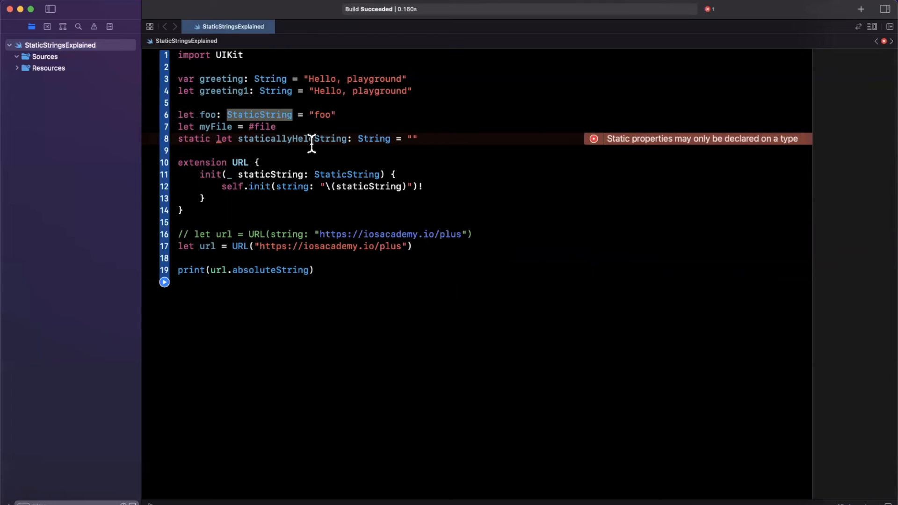
pyautogui.moveTo(608, 139)
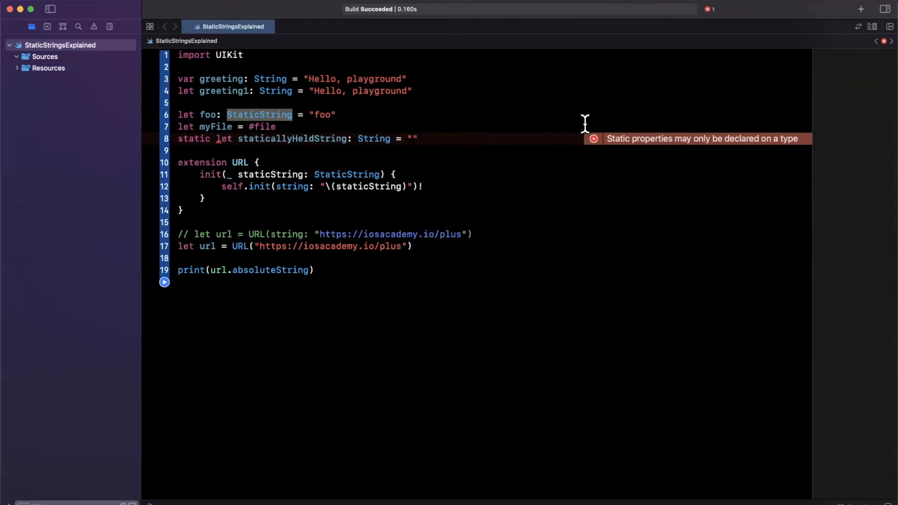
pyautogui.moveTo(787, 142)
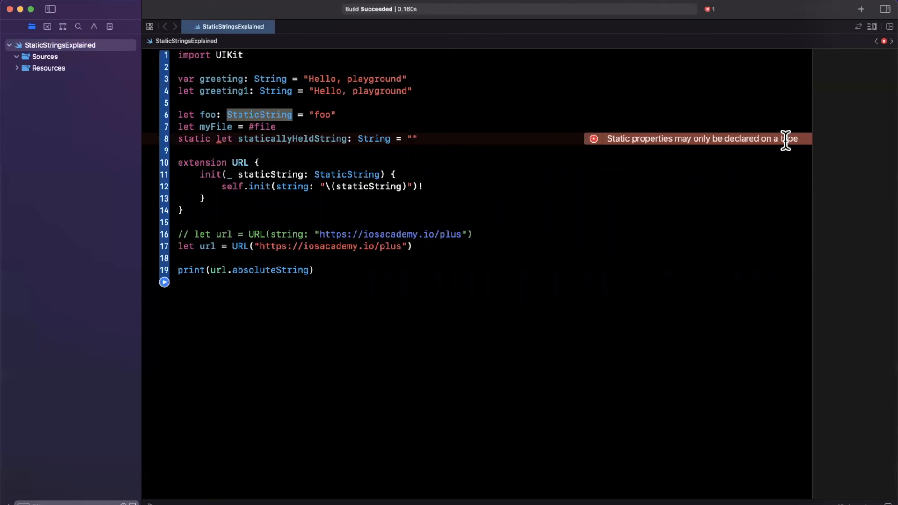
pyautogui.moveTo(240, 151)
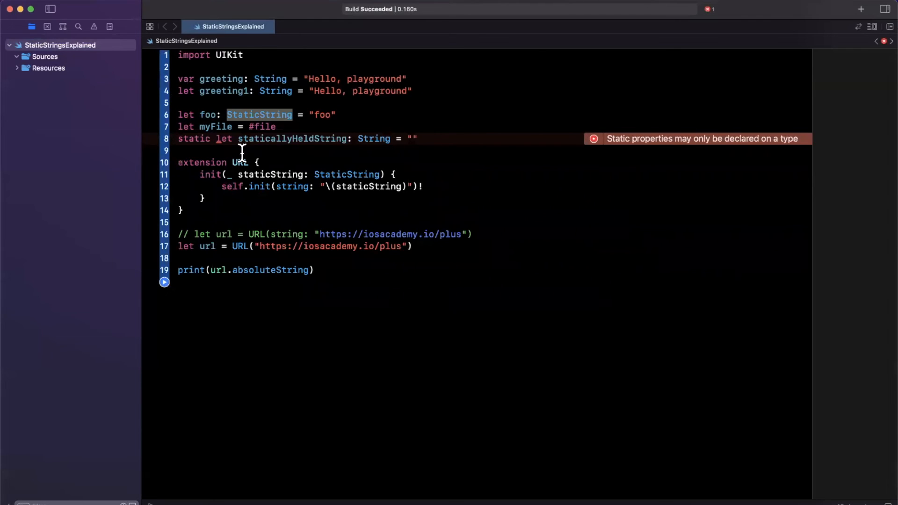
pyautogui.click(226, 138)
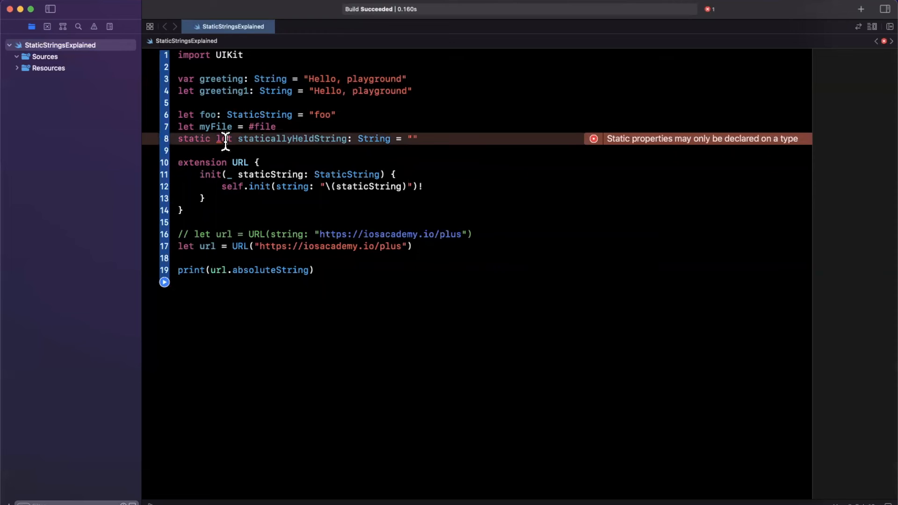
pyautogui.write('var')
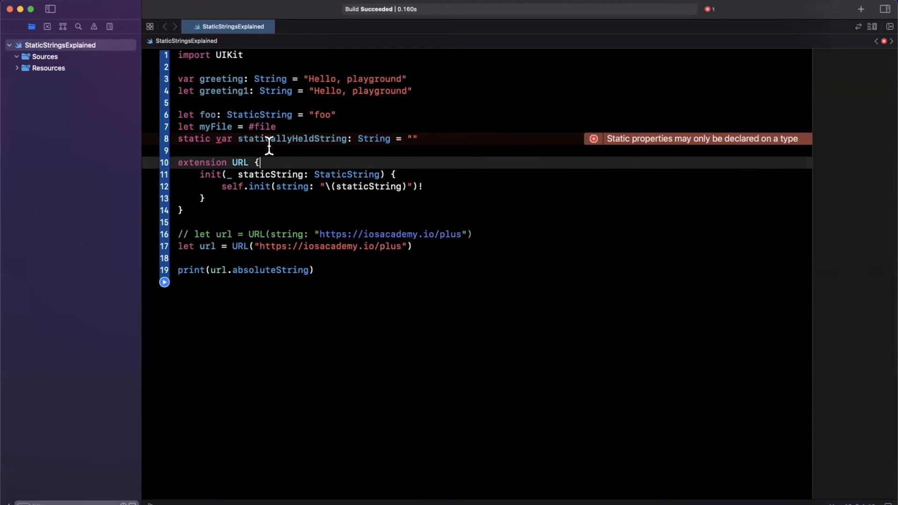
pyautogui.write('struct')
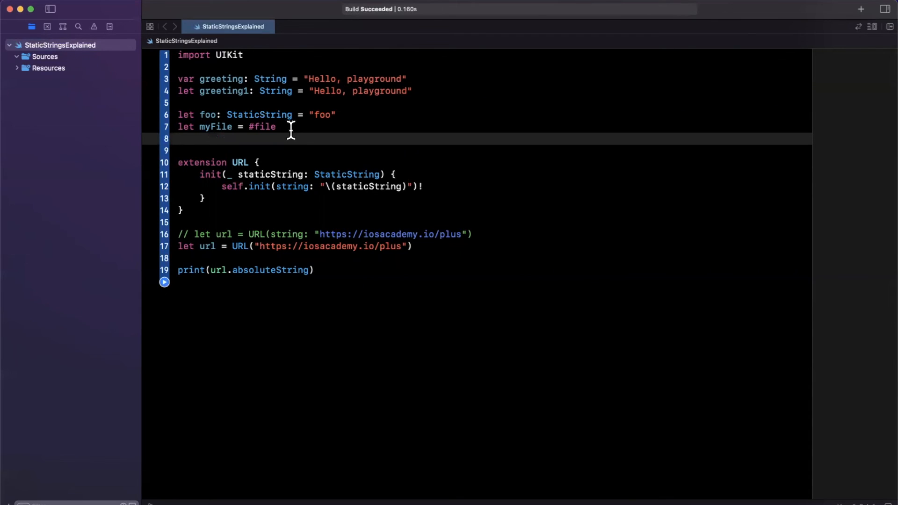
pyautogui.moveTo(202, 223)
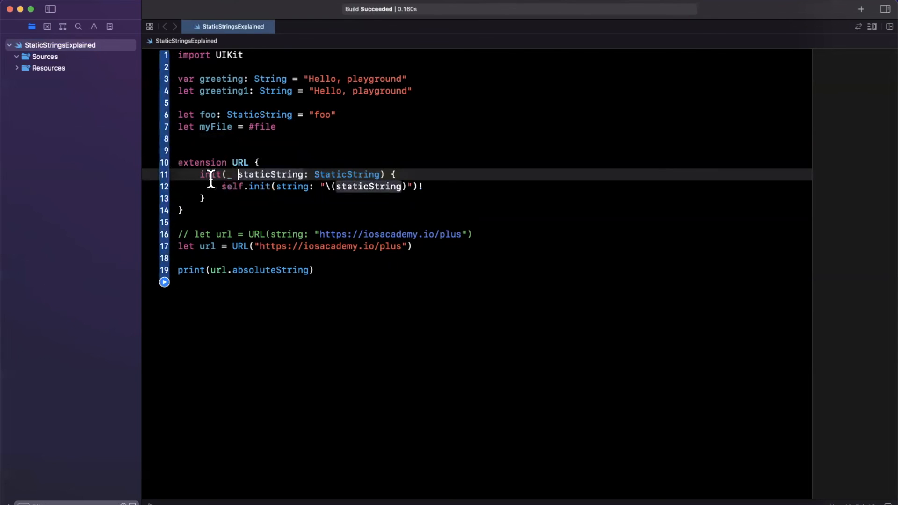
# - Change the url literal to "abc" and open a blank line inside the StaticString initializer
pyautogui.press('Return')
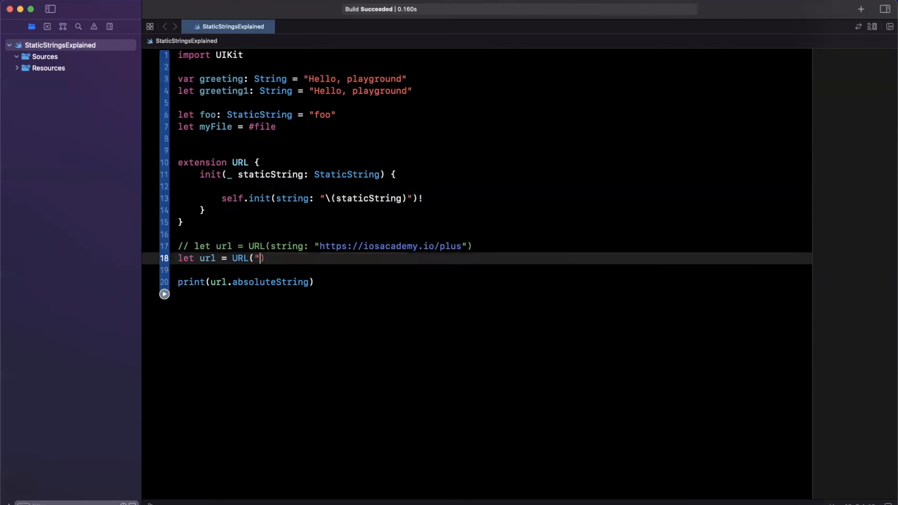
pyautogui.write('abc"')
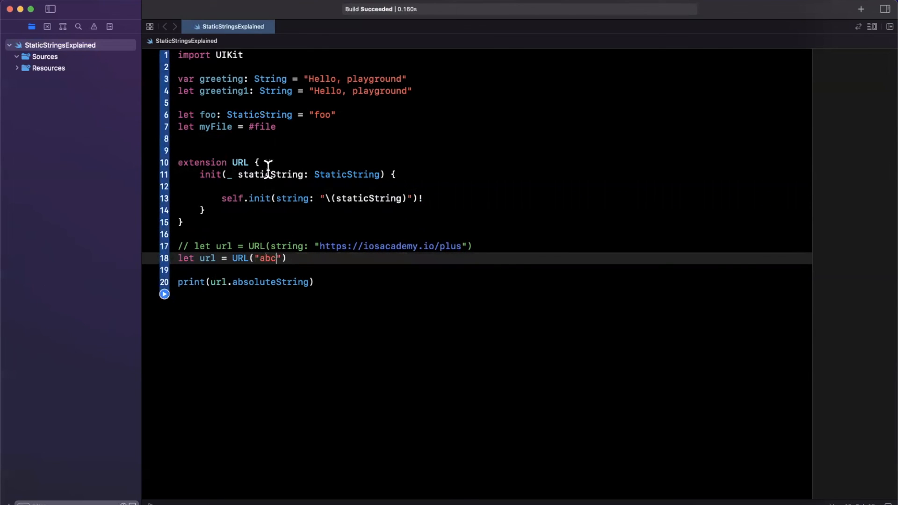
pyautogui.click(355, 186)
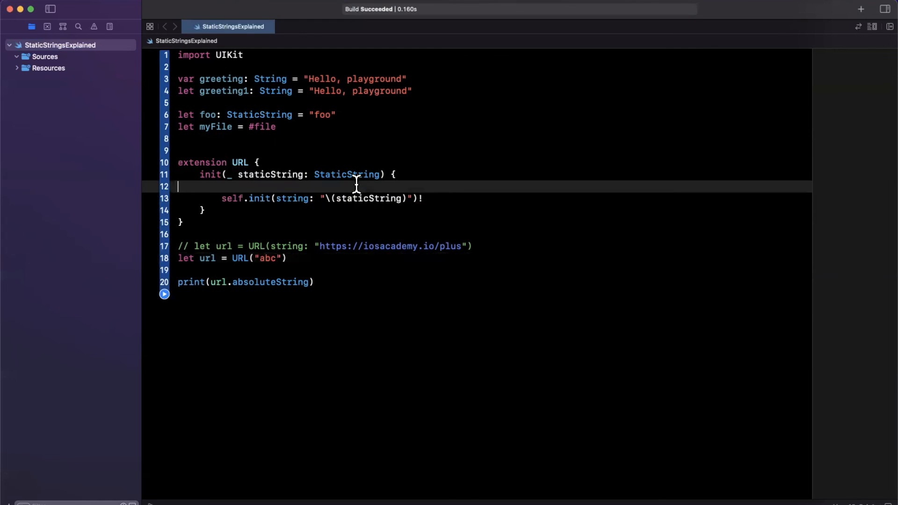